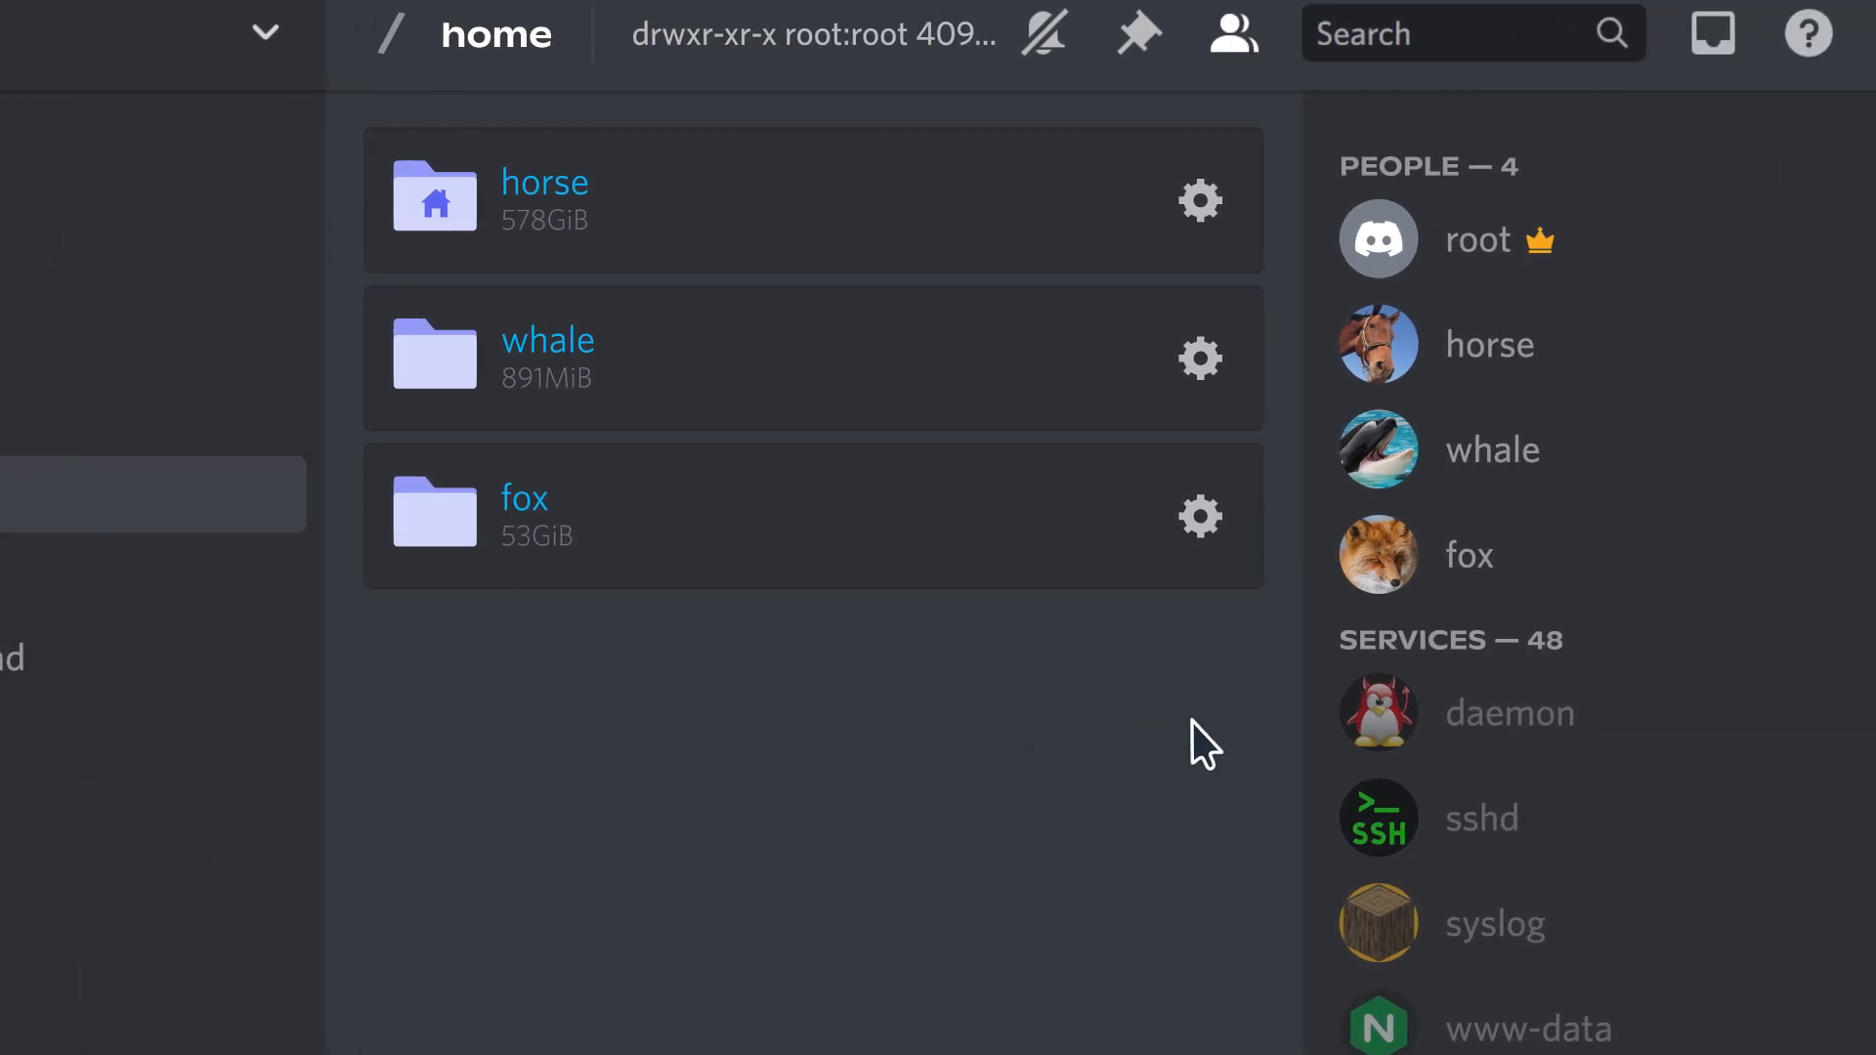
pyautogui.moveTo(1489, 345)
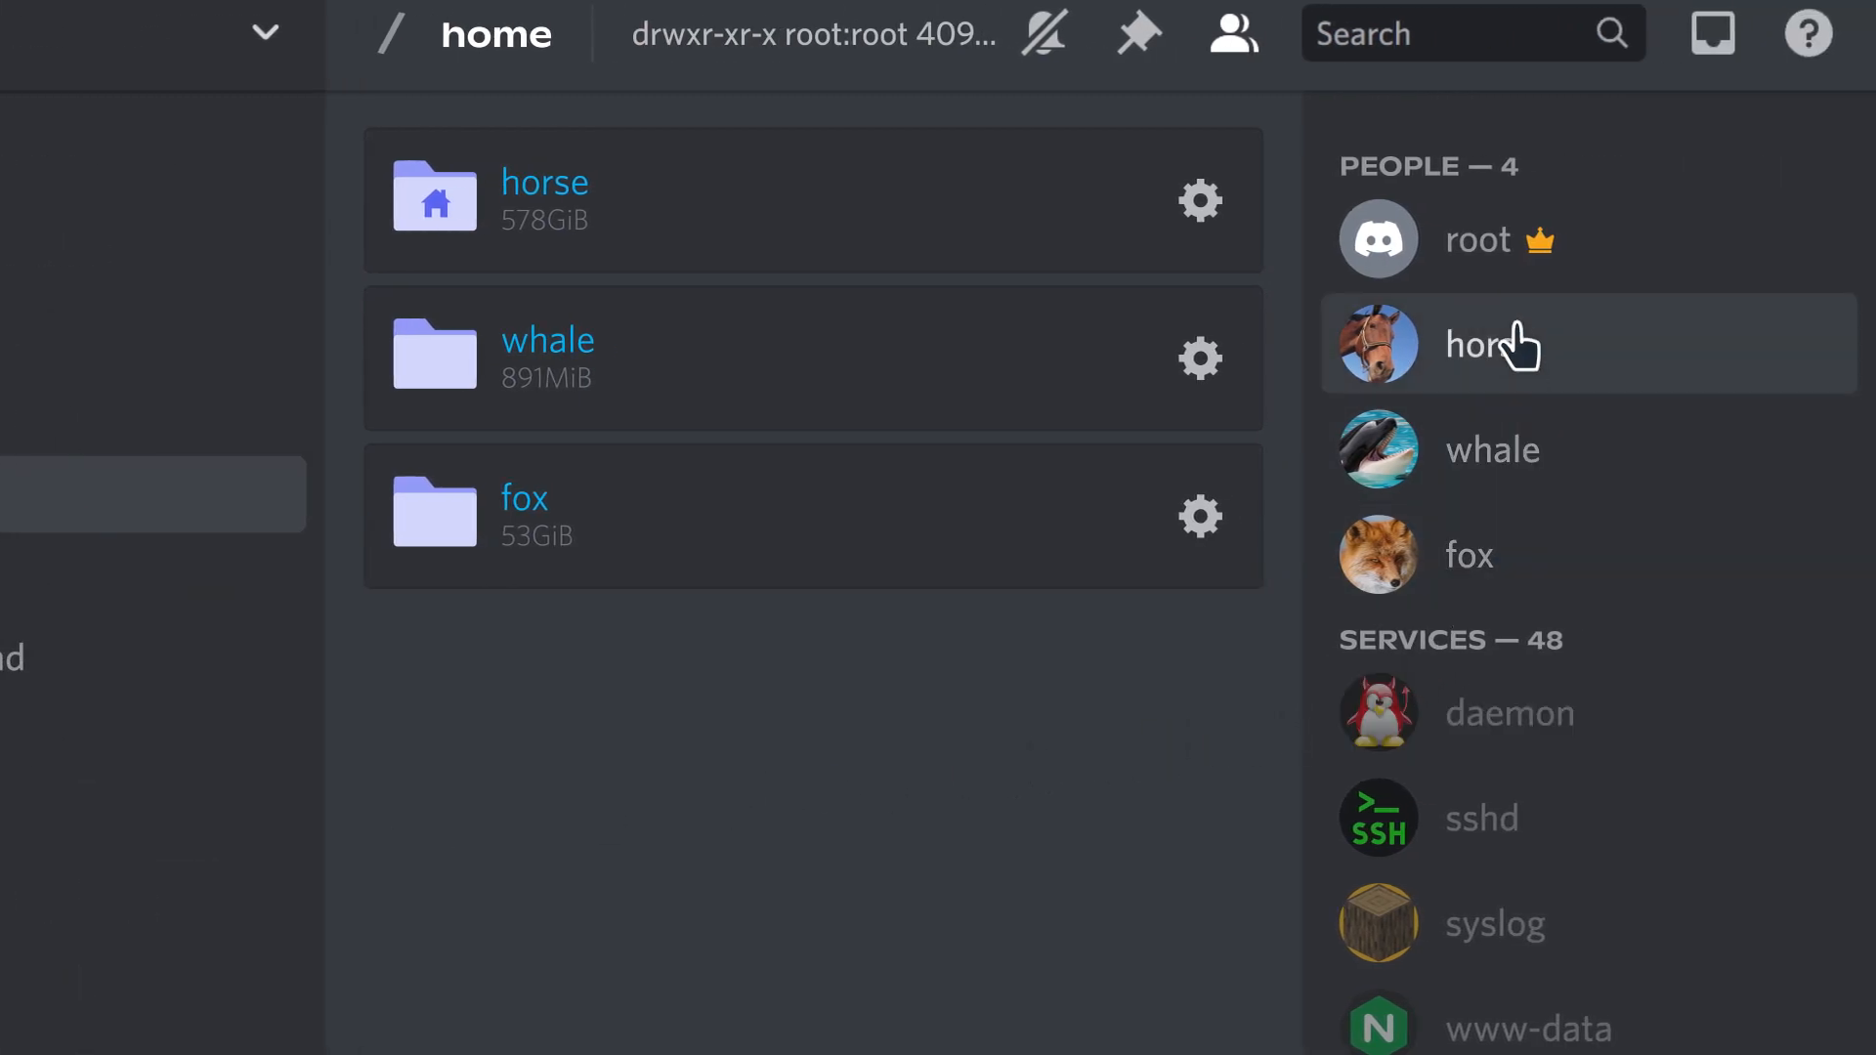
# - Open horse's profile card from the People list, showing its groups and passwd line
pyautogui.click(1479, 240)
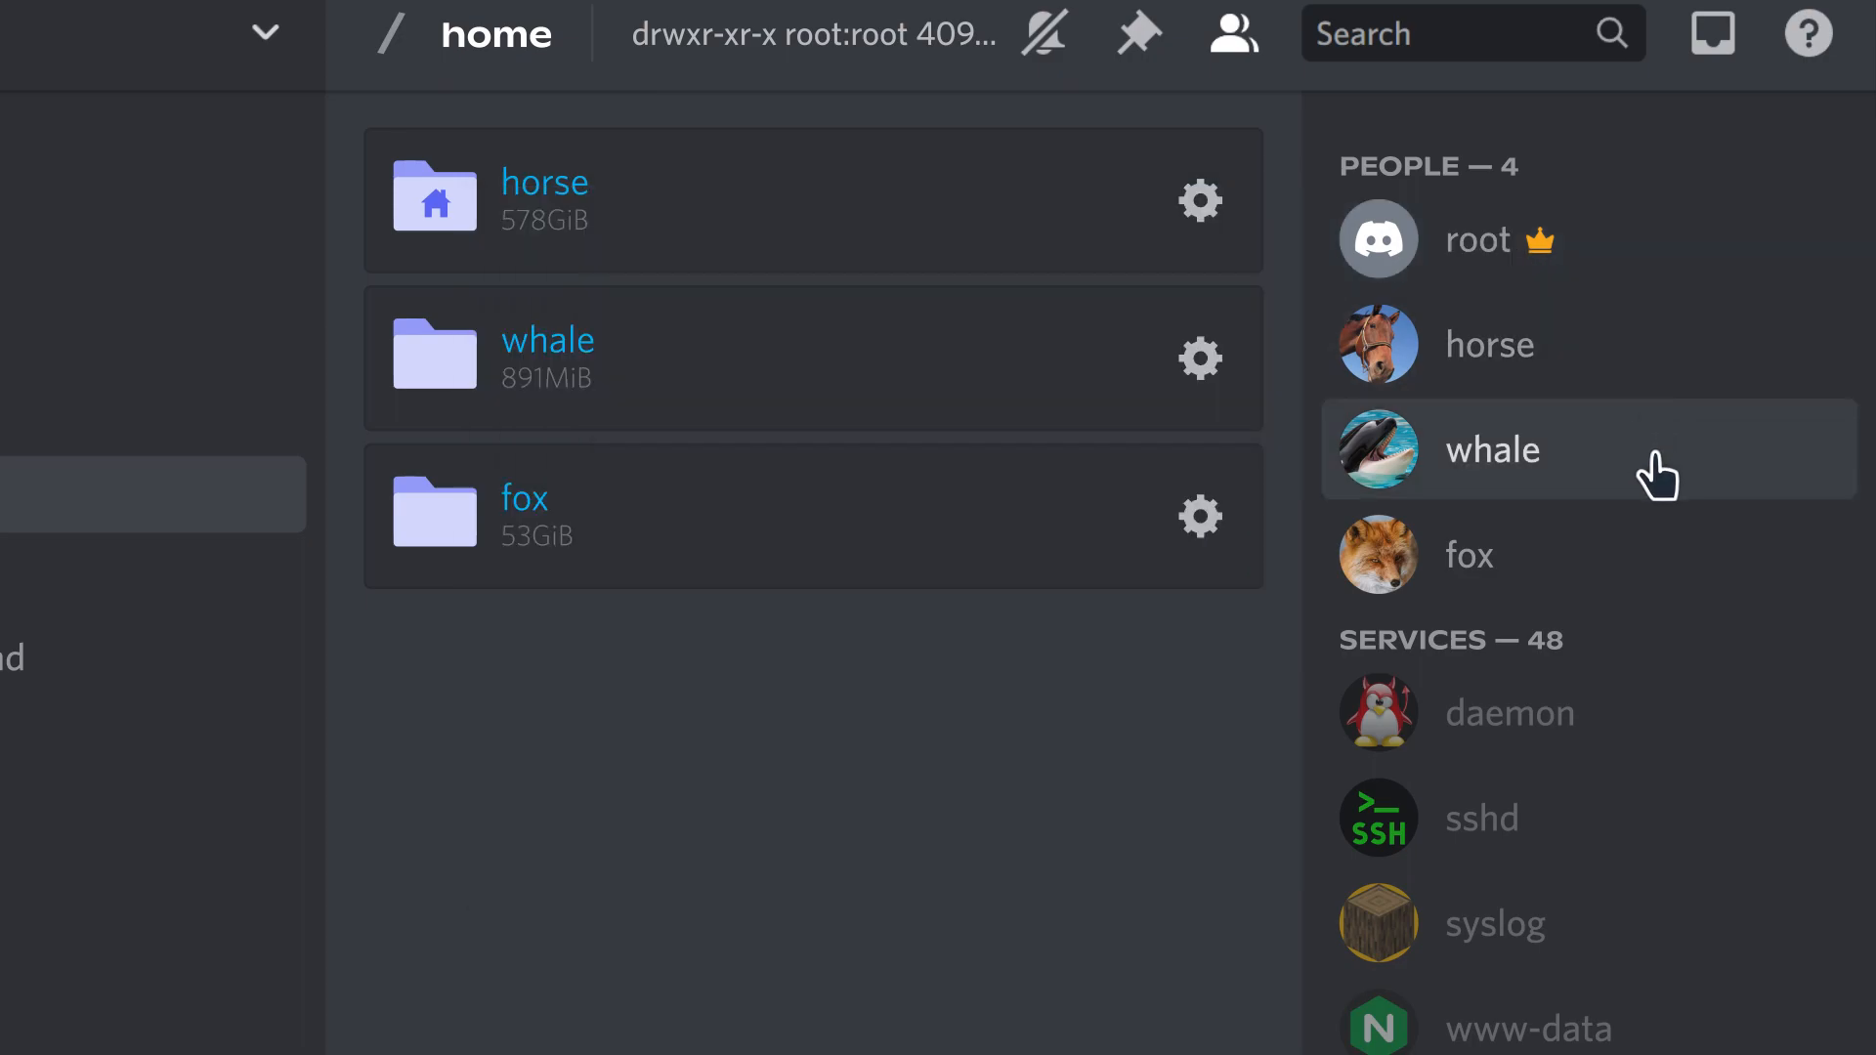
pyautogui.scroll(-3)
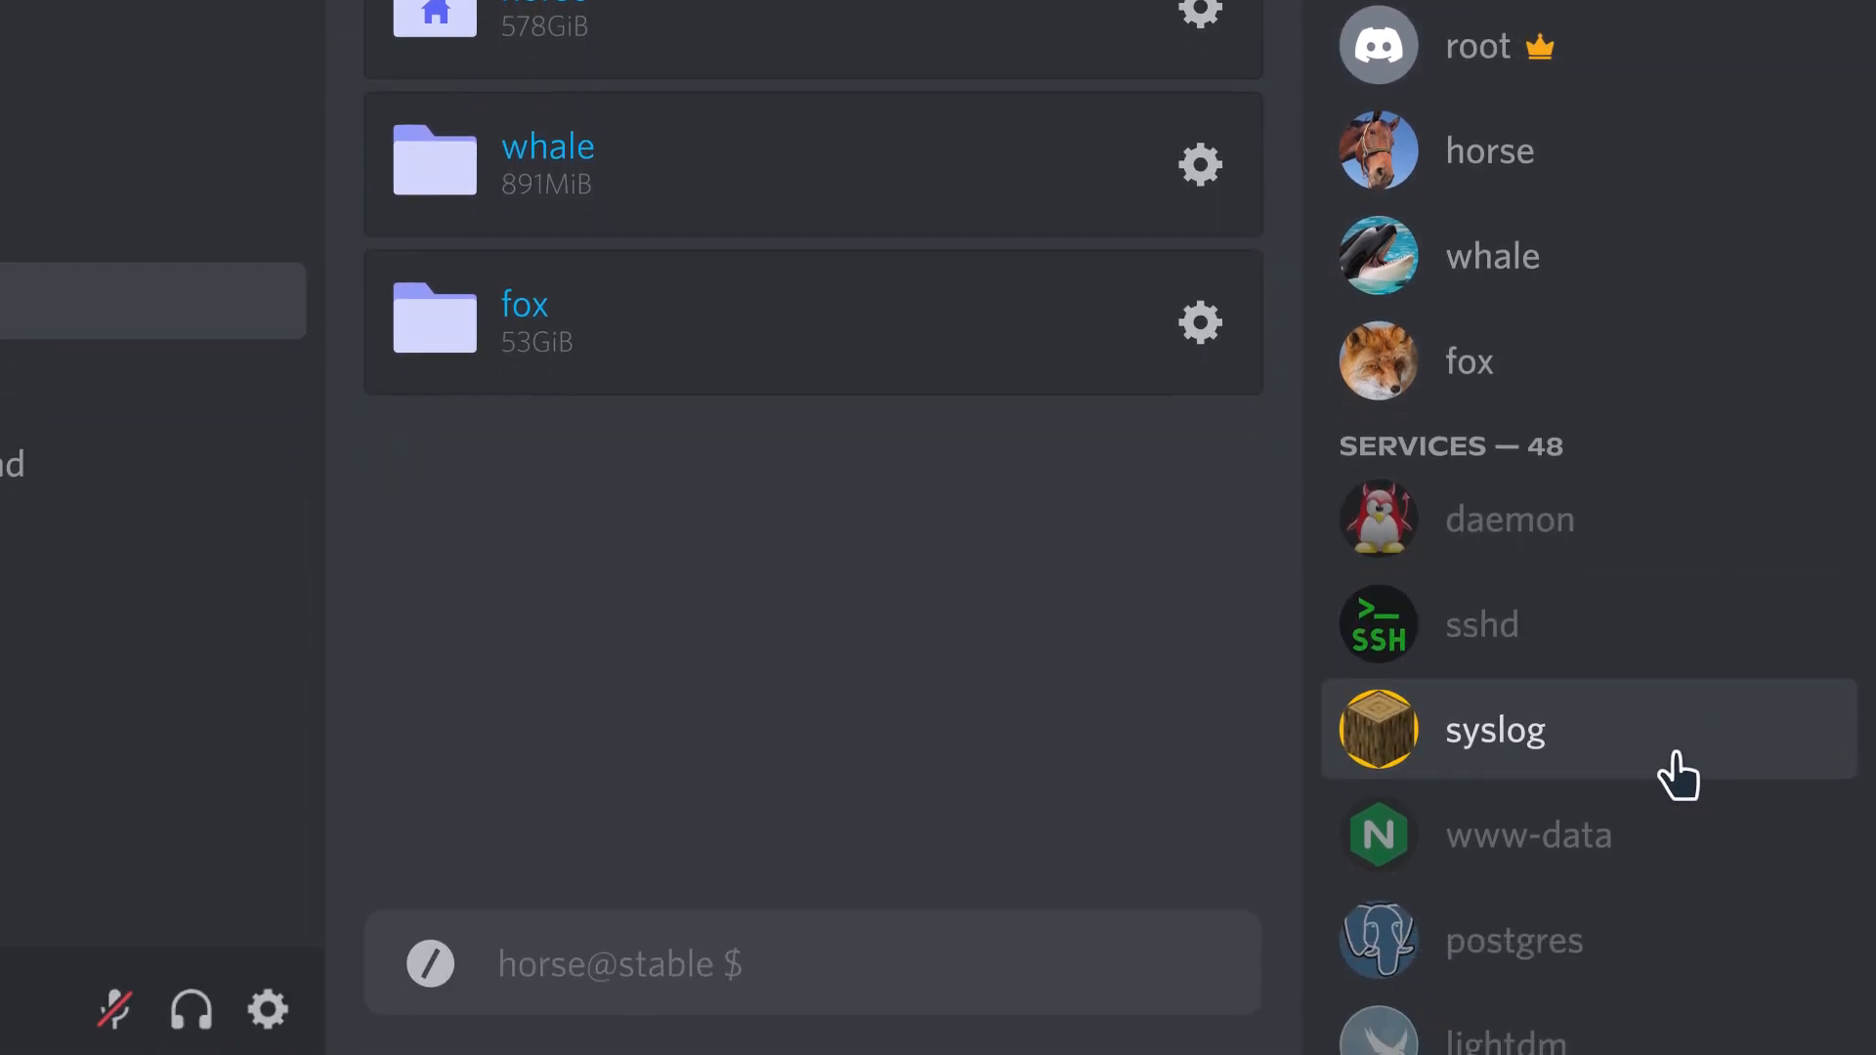
pyautogui.click(1489, 150)
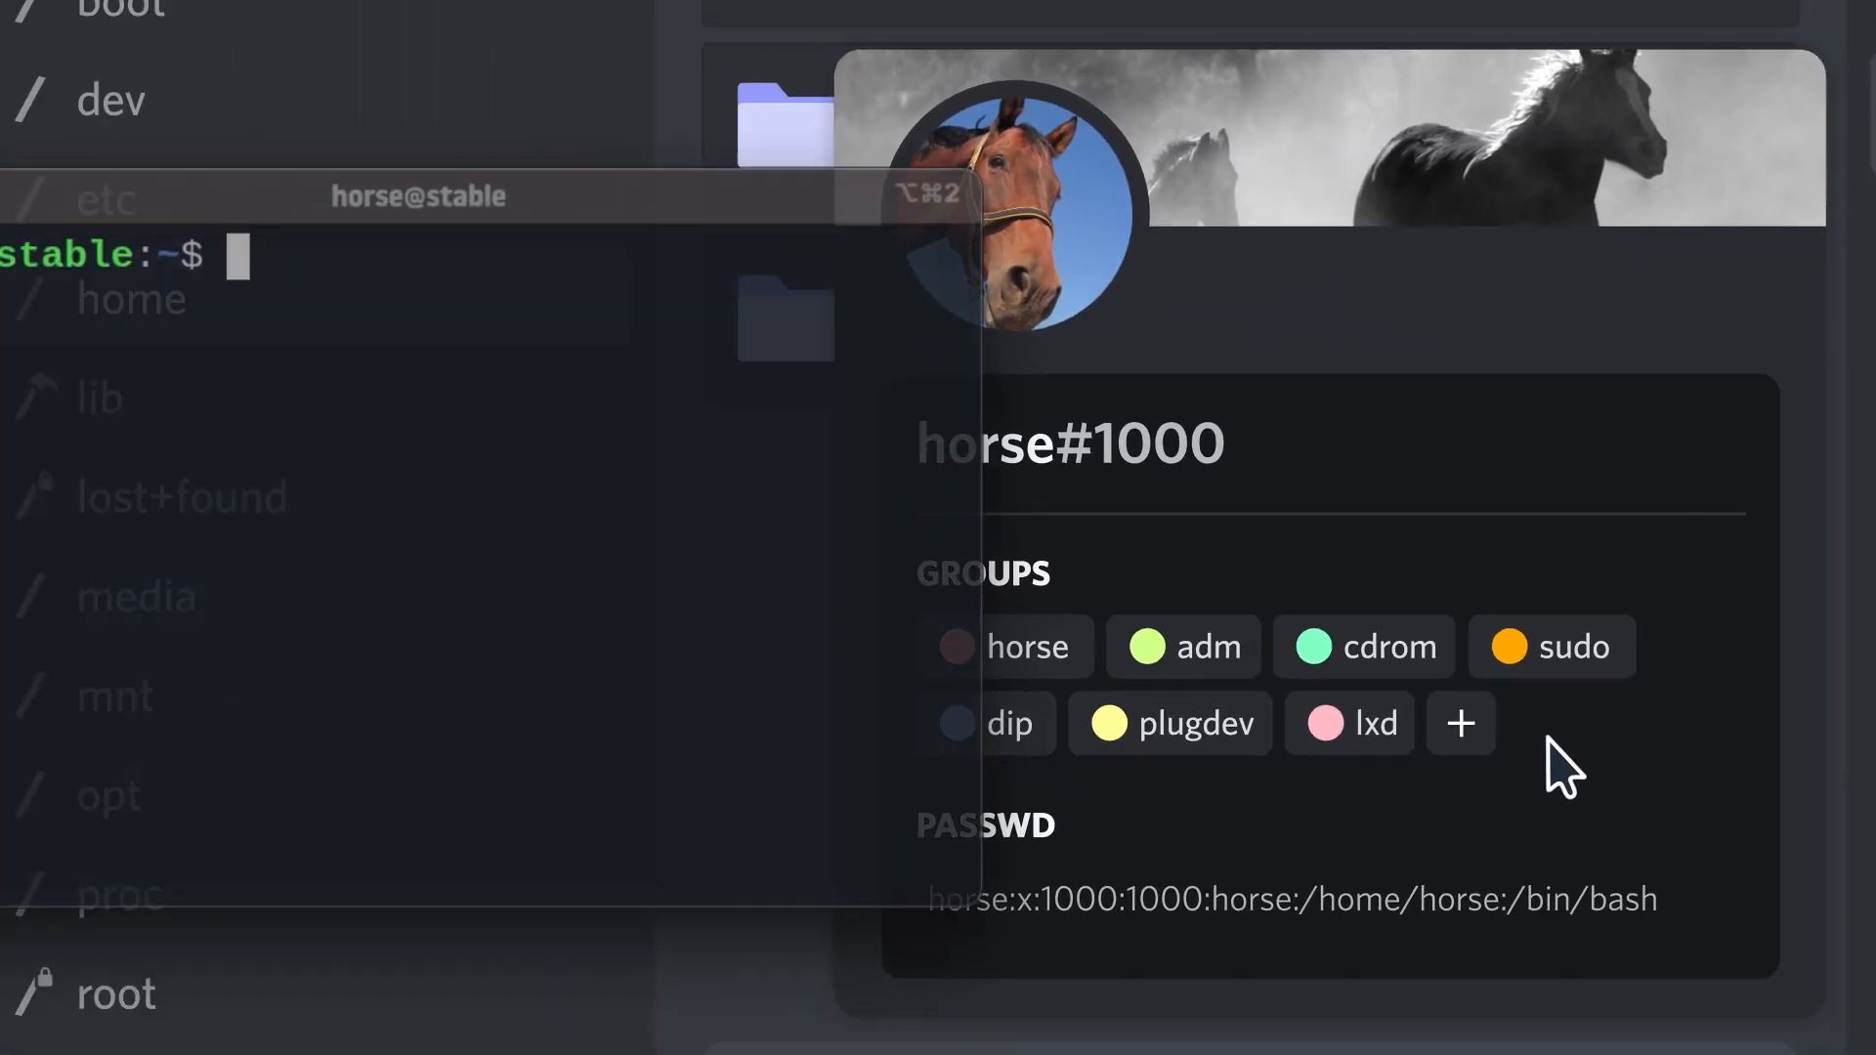
# - Add the cdrom group to whale's Groups in its profile card
pyautogui.write('group')
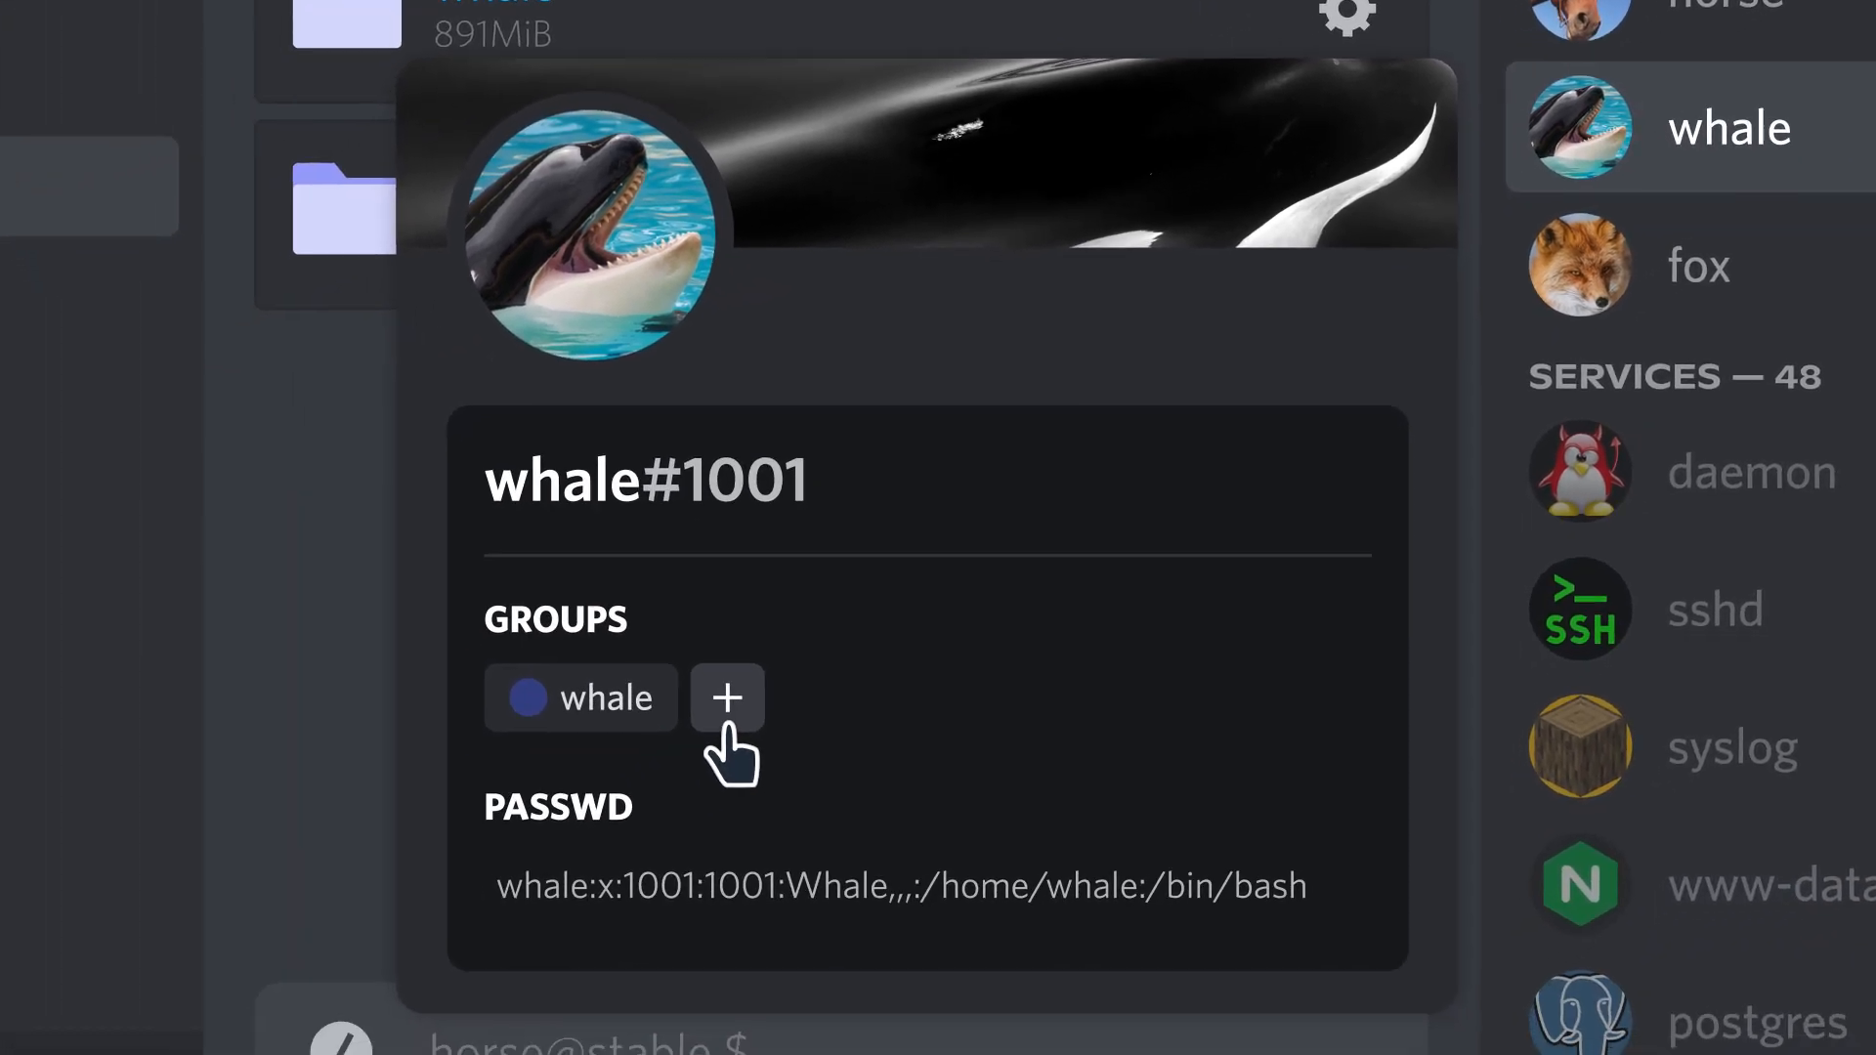
pyautogui.click(726, 698)
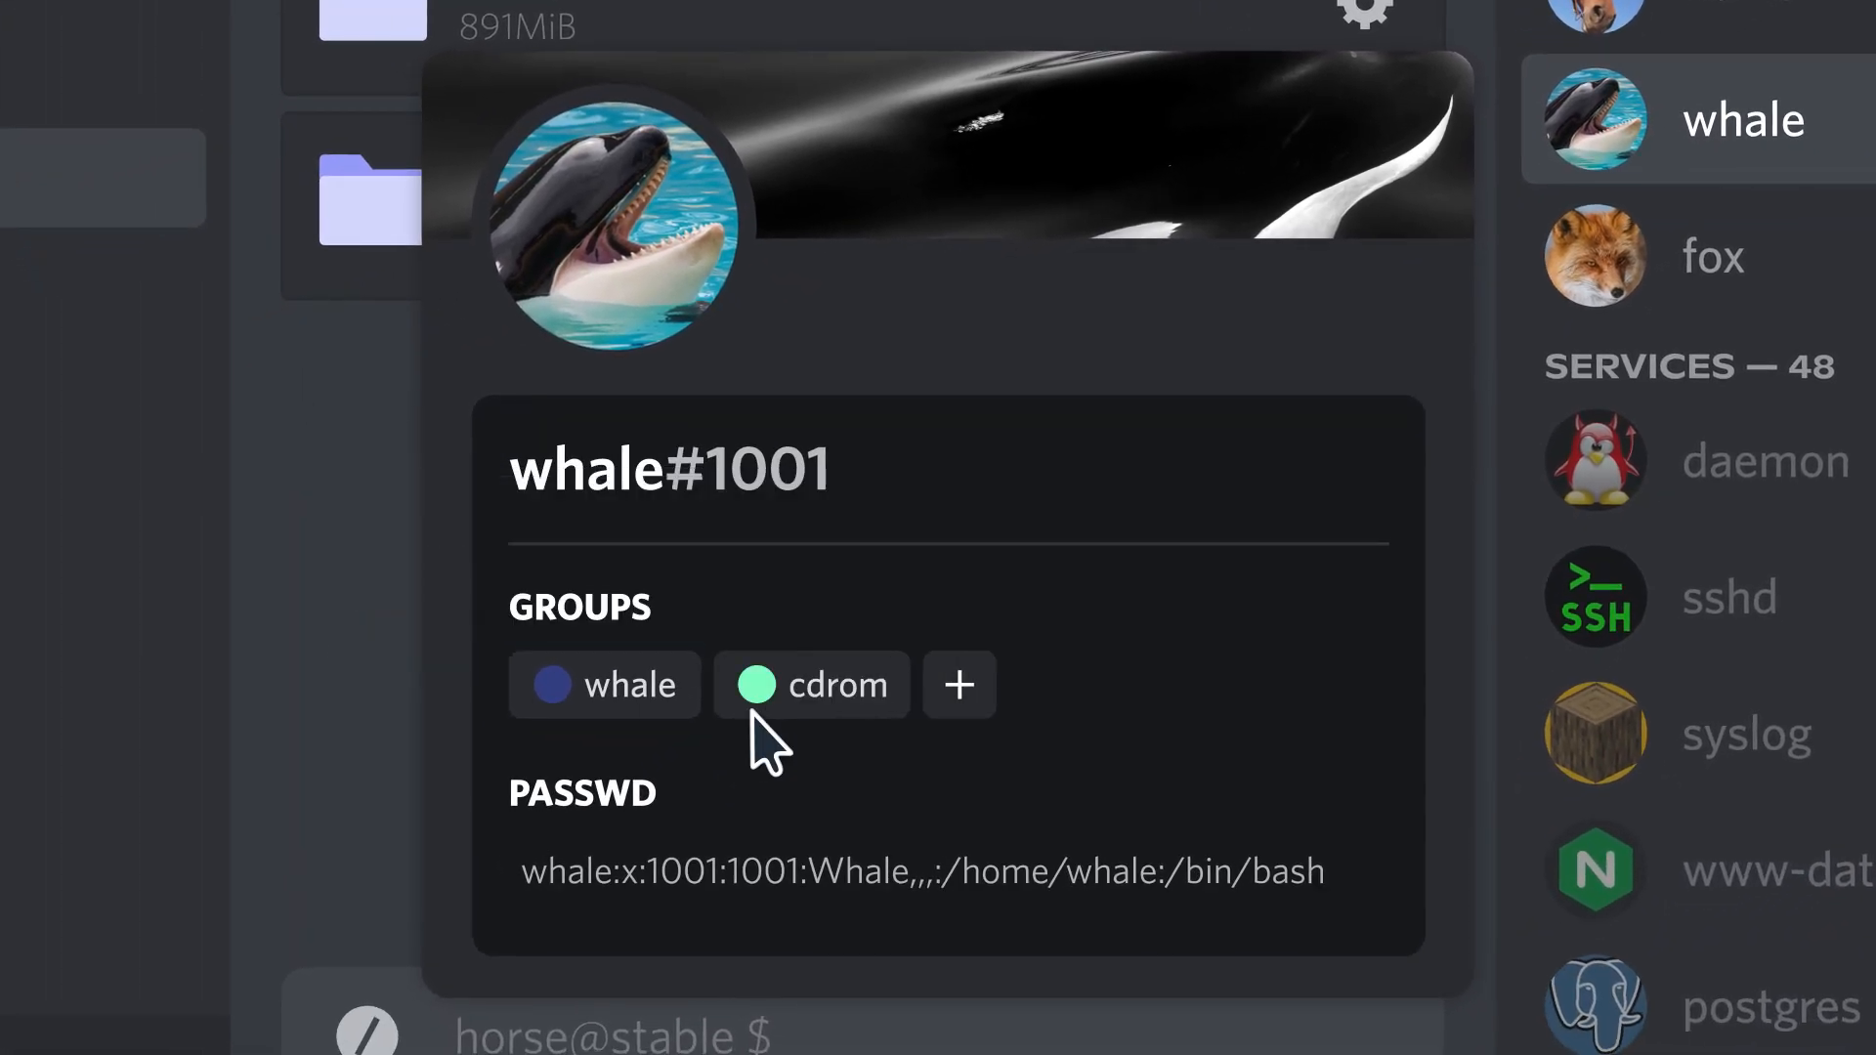
pyautogui.scroll(-3)
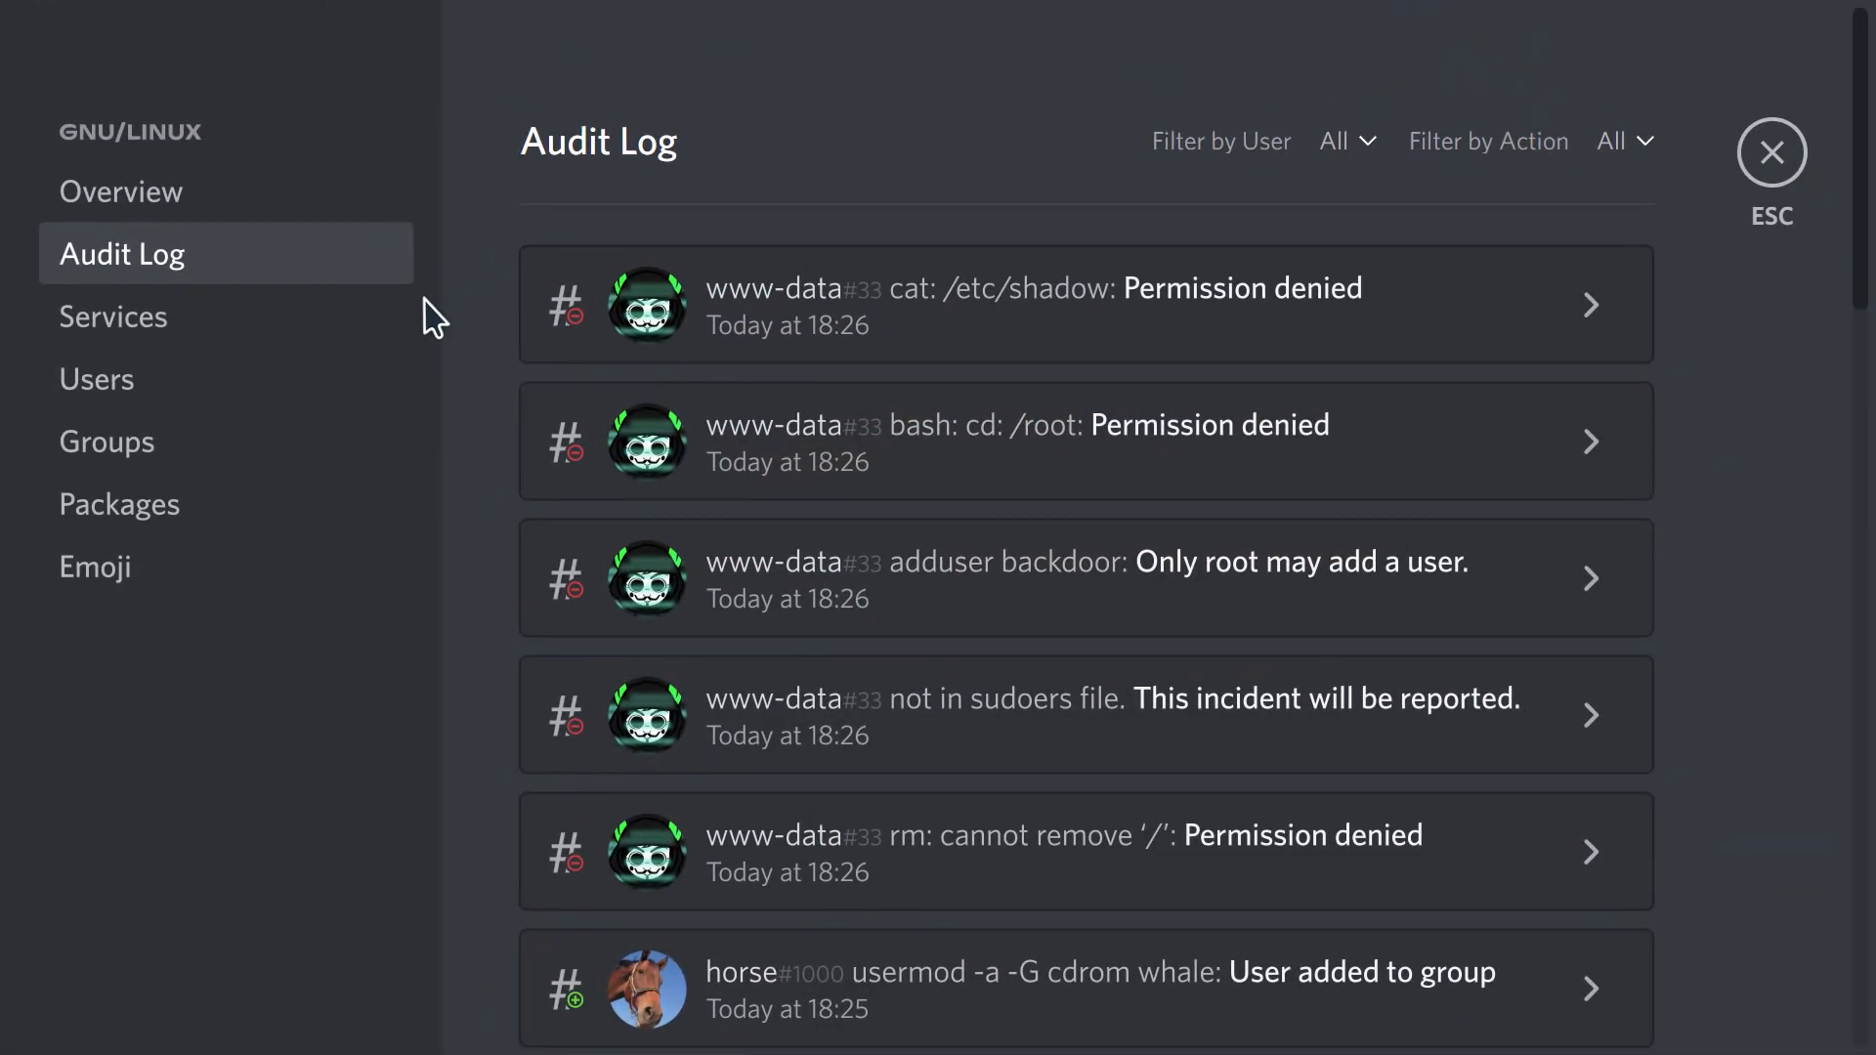
pyautogui.moveTo(1721, 196)
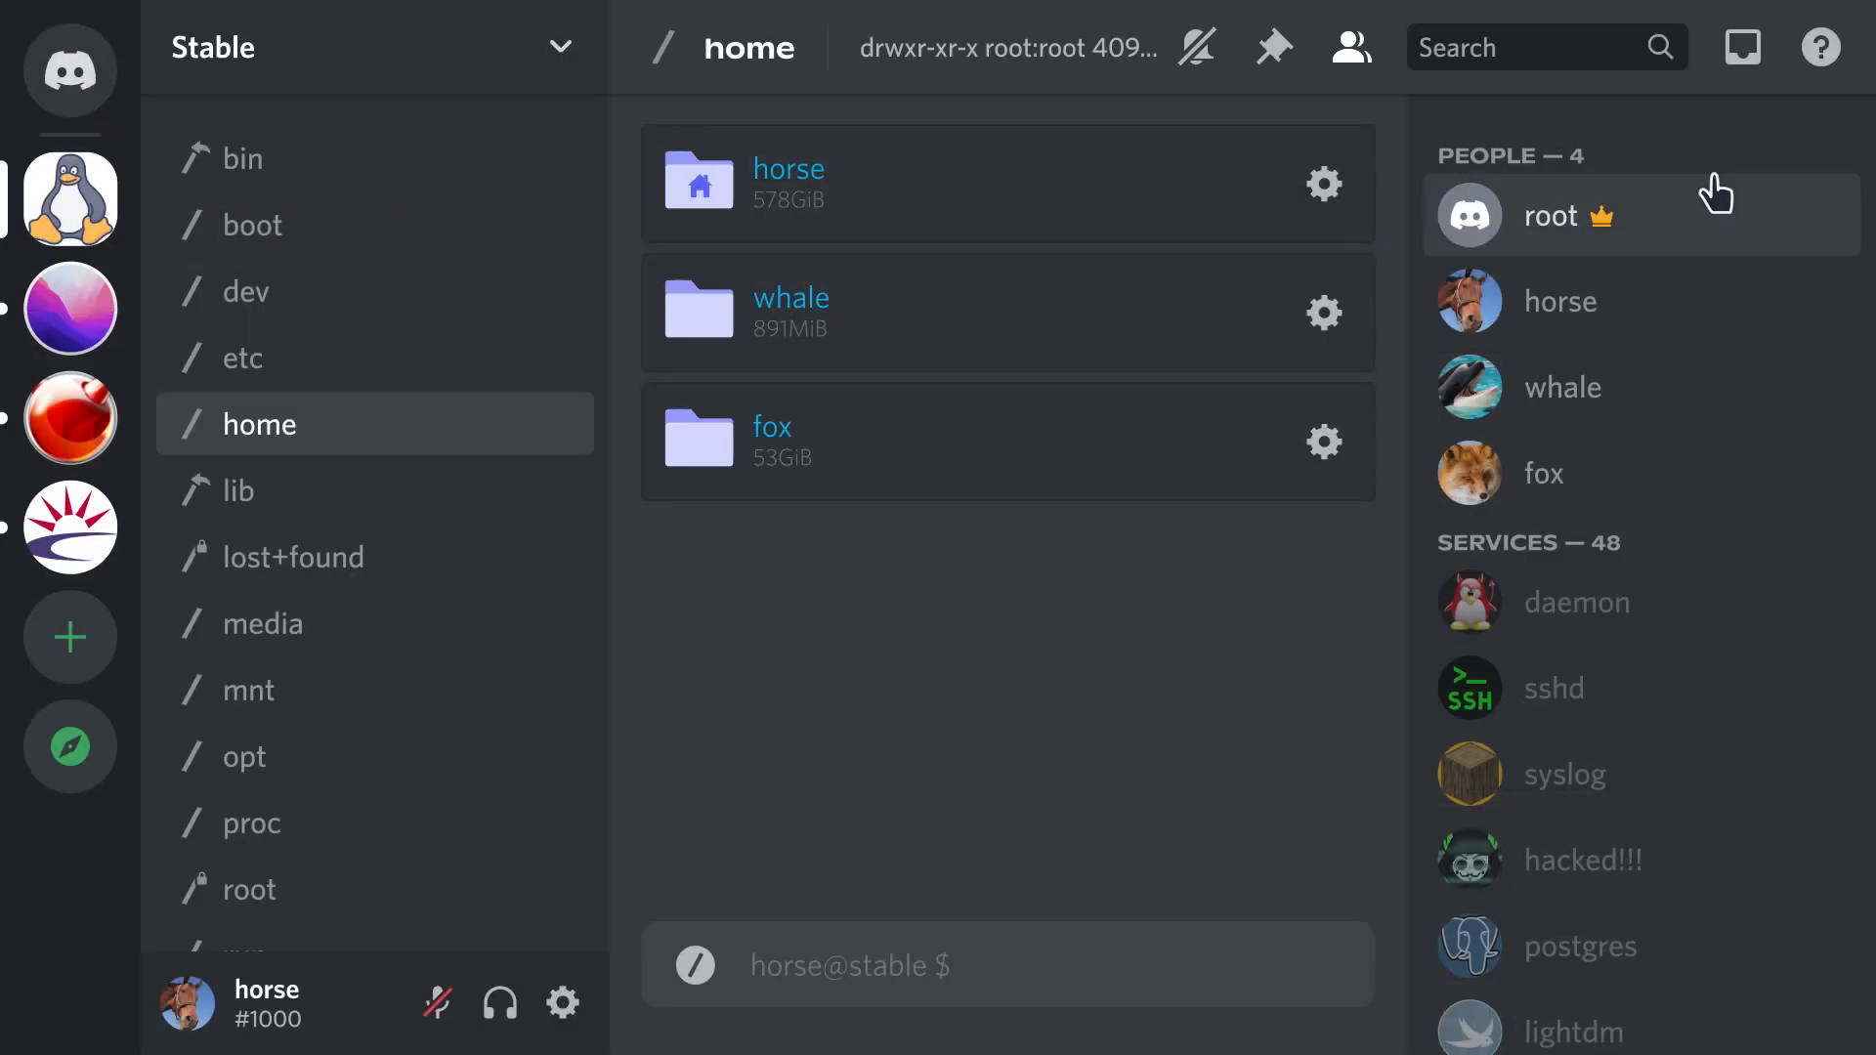
# - Open the horse folder's Permissions, then run ls -l and cd horse
pyautogui.click(1323, 184)
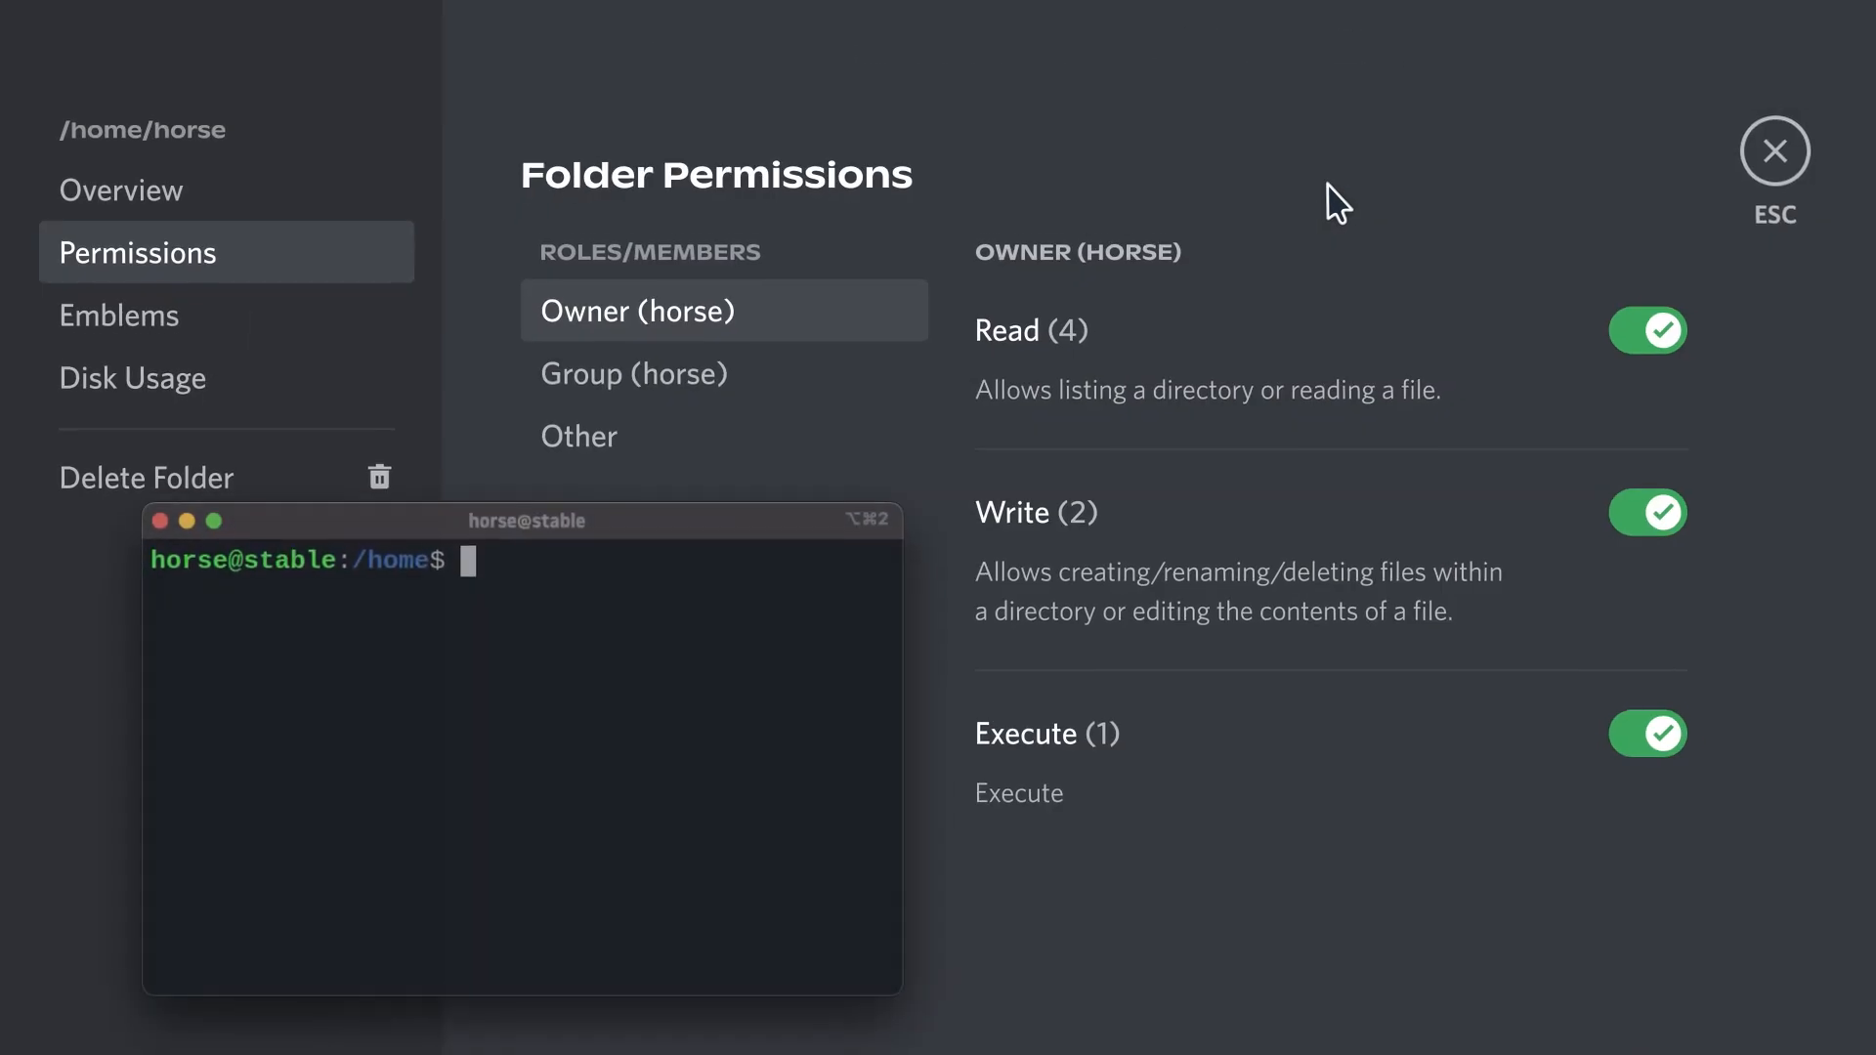
pyautogui.write('ls -l')
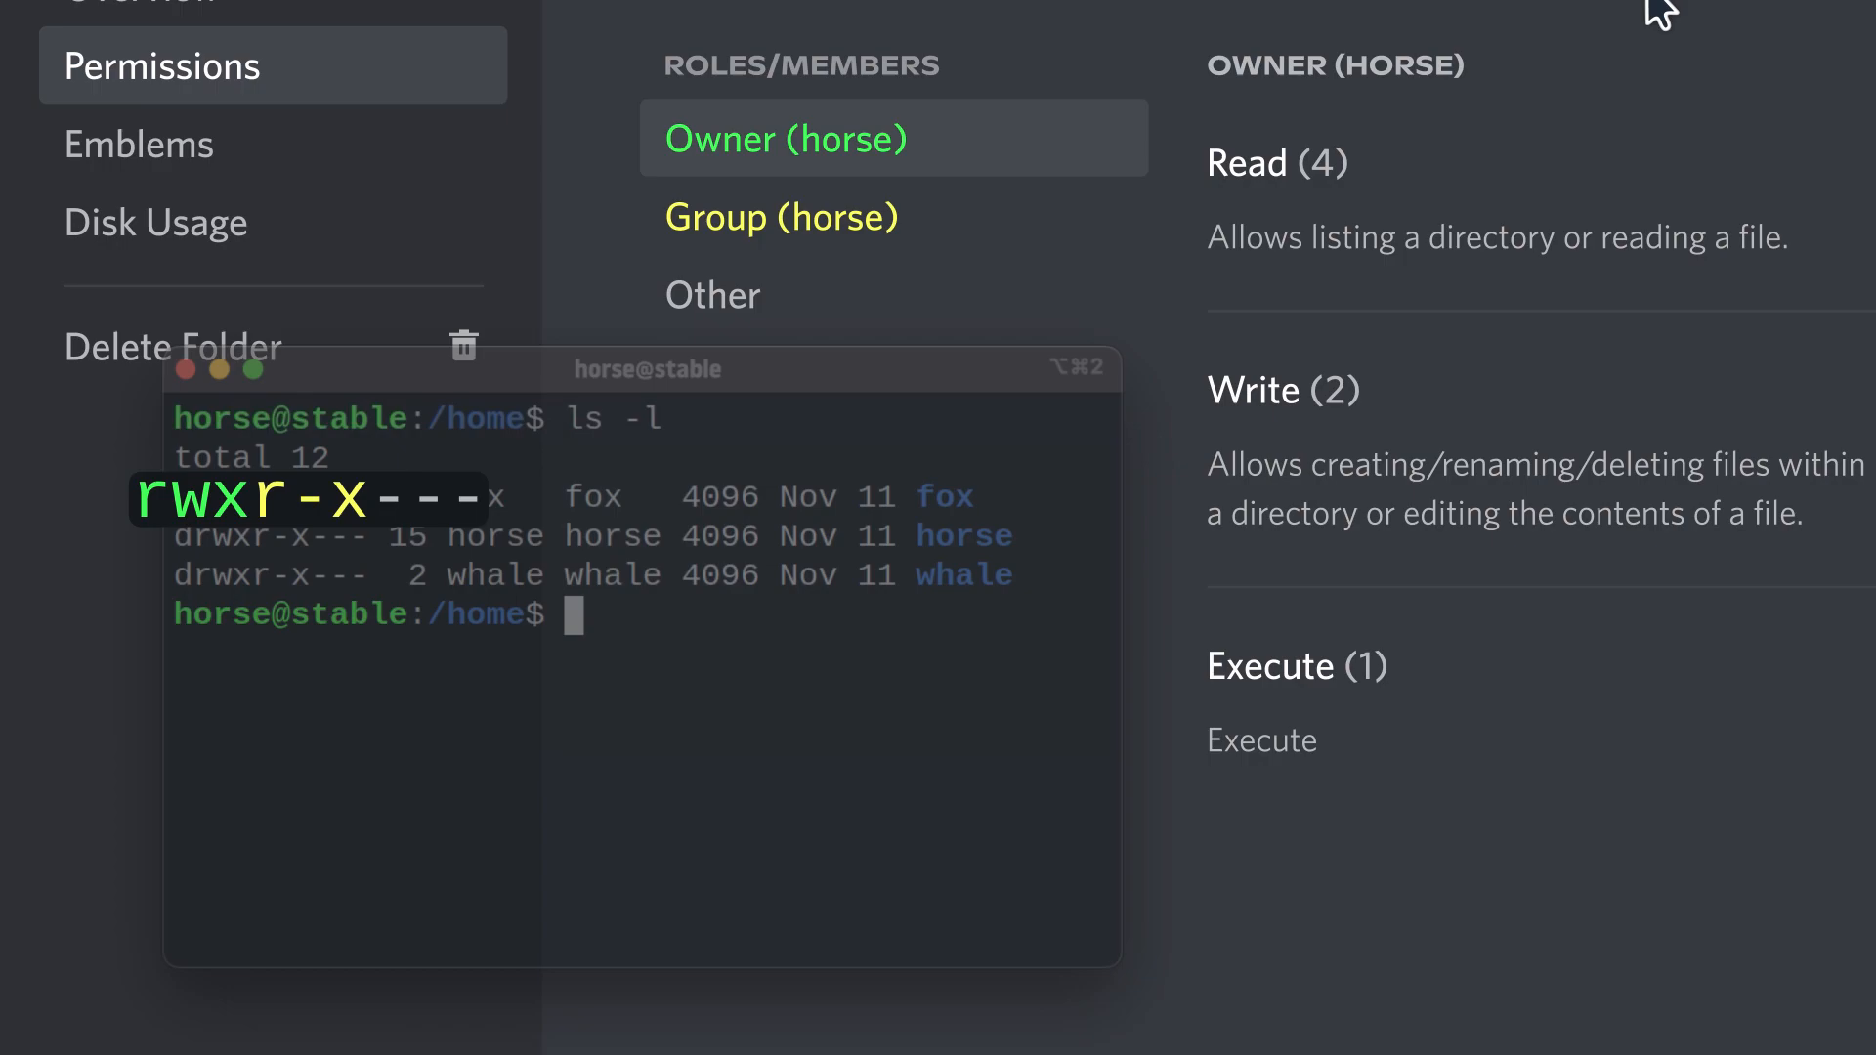
pyautogui.write('cd horse')
pyautogui.write('sudo chown horse:www-data web/')
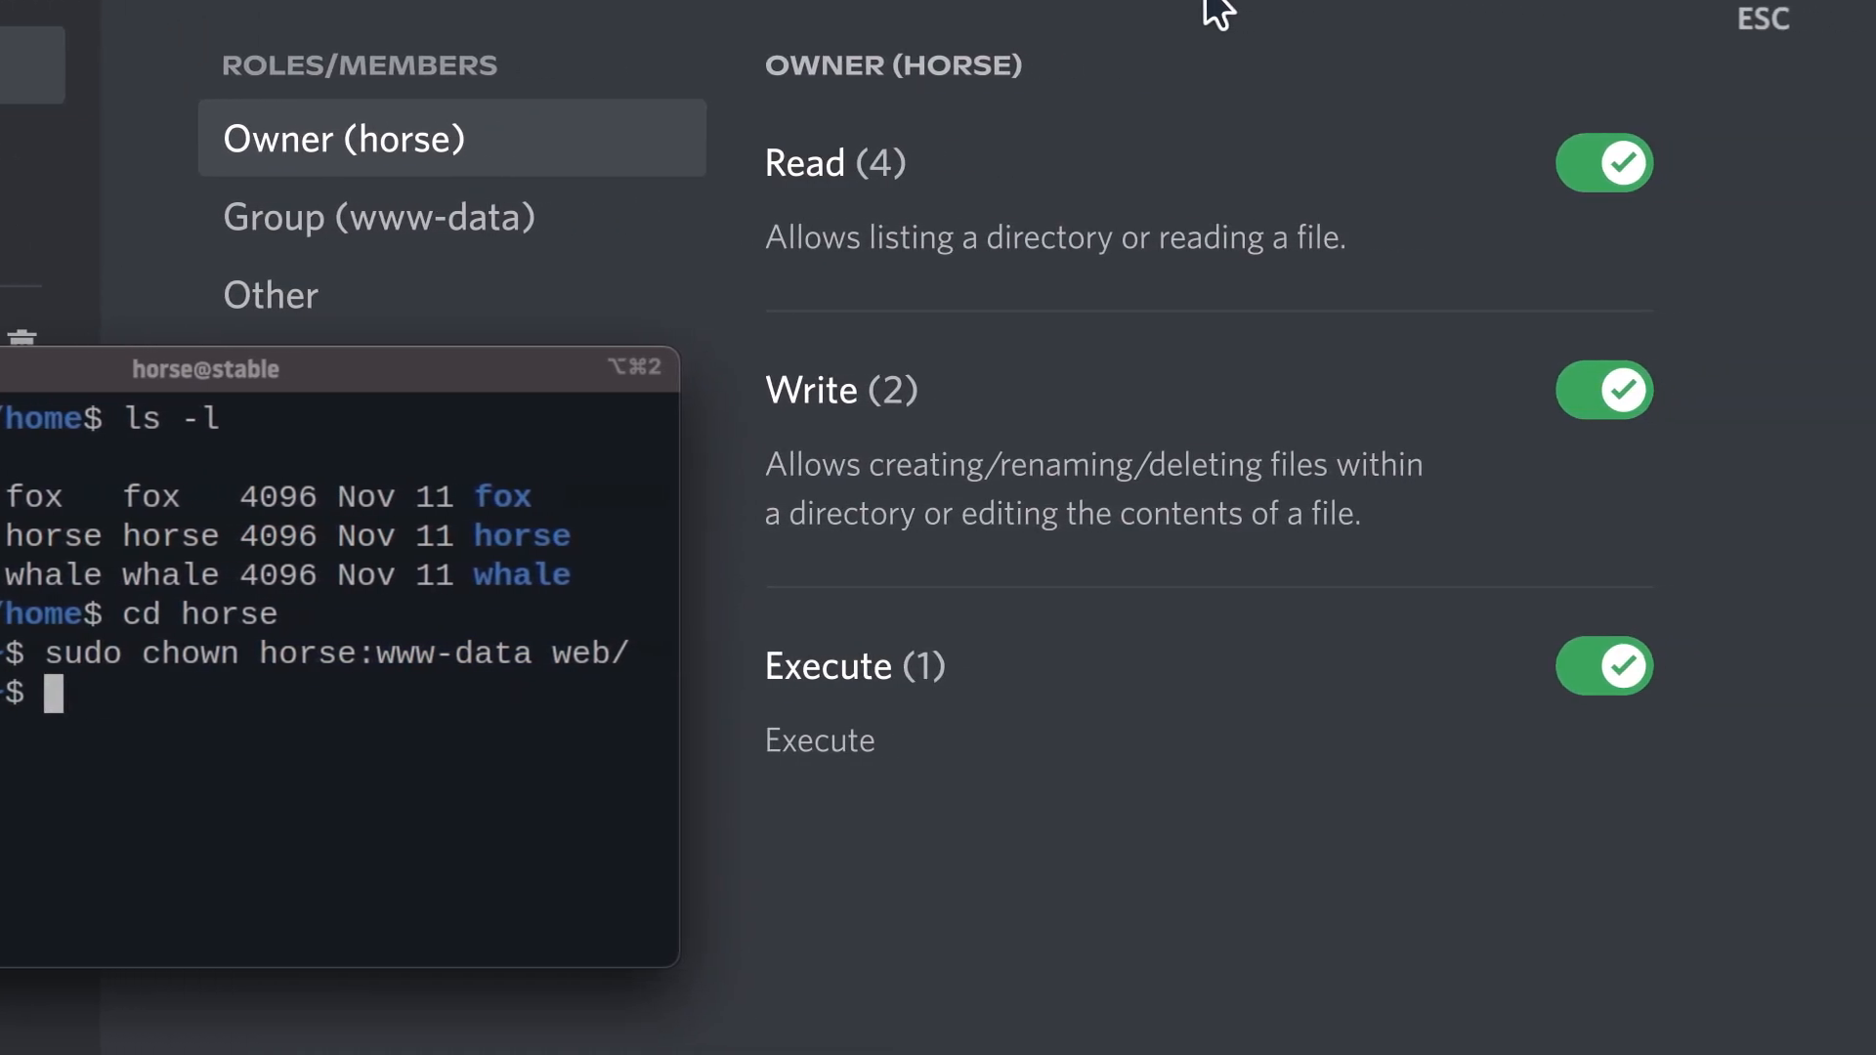
pyautogui.moveTo(1485, 476)
pyautogui.write('./program')
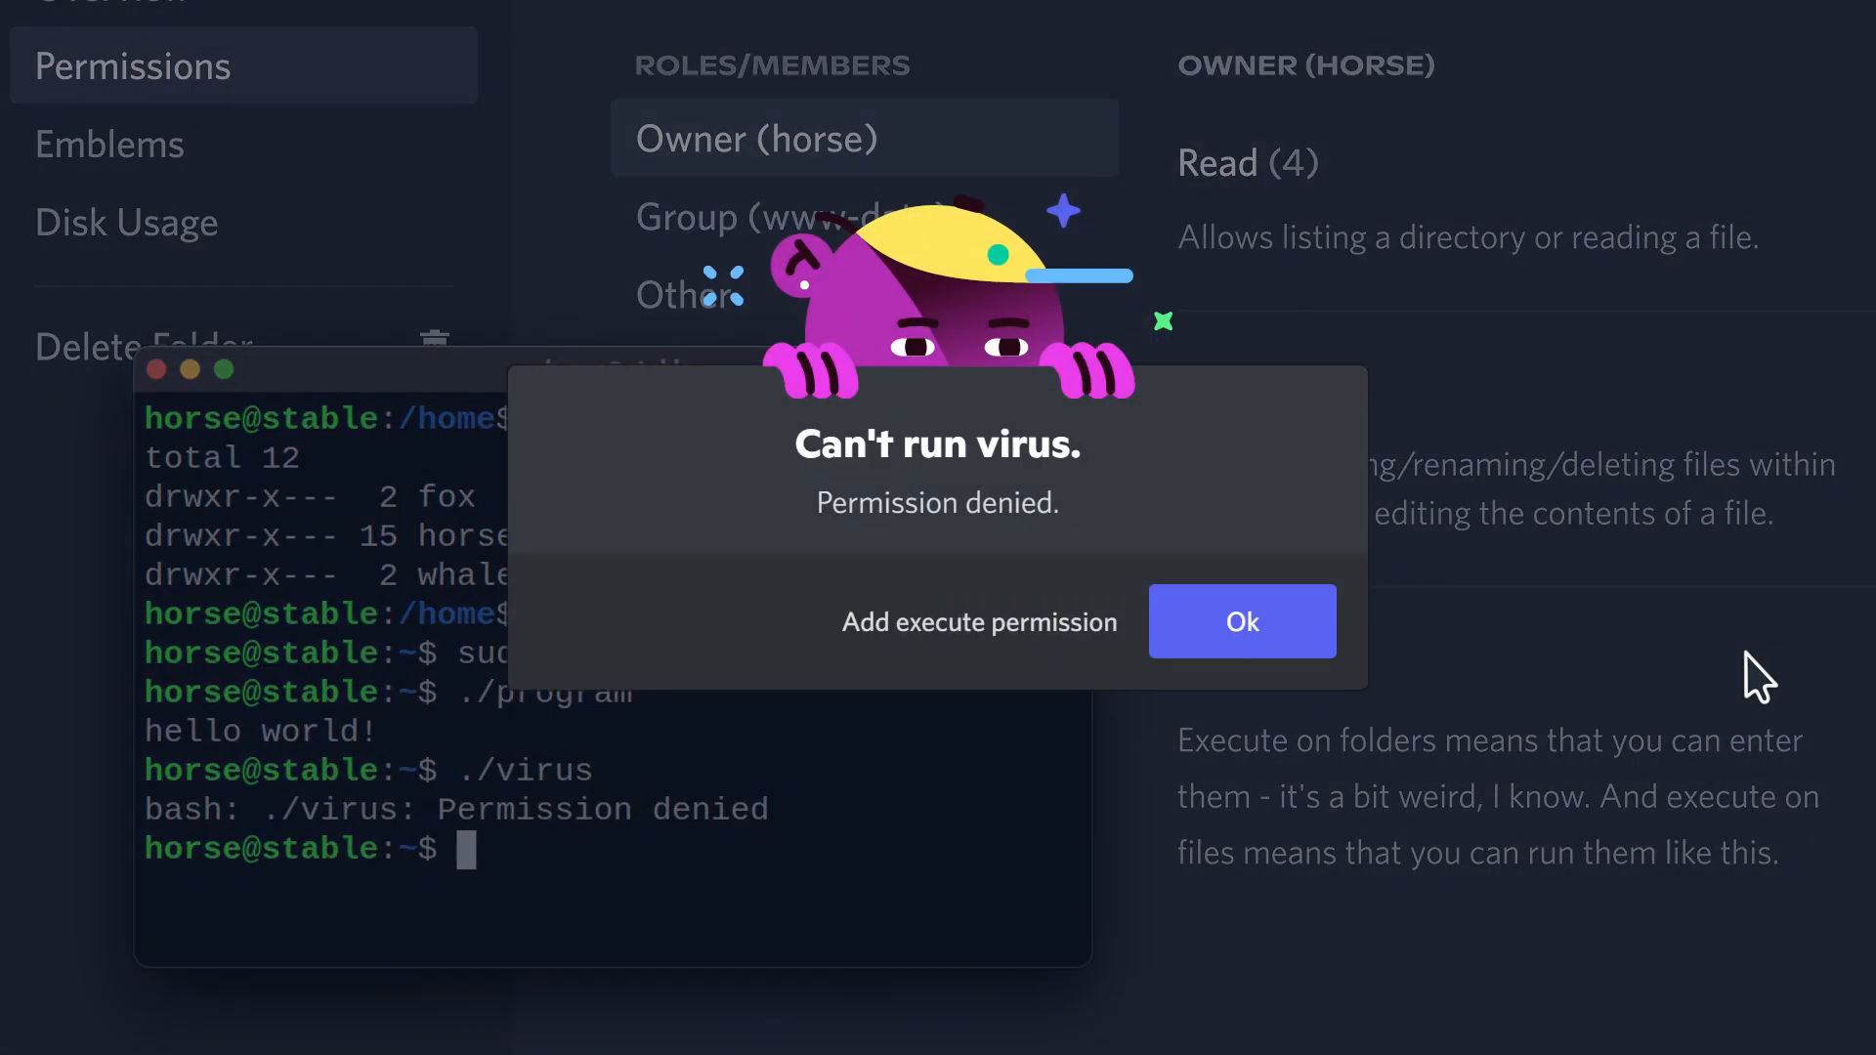
# - Dismiss the can't-run-virus notice, run bash virus, and begin the chown command
pyautogui.click(1241, 622)
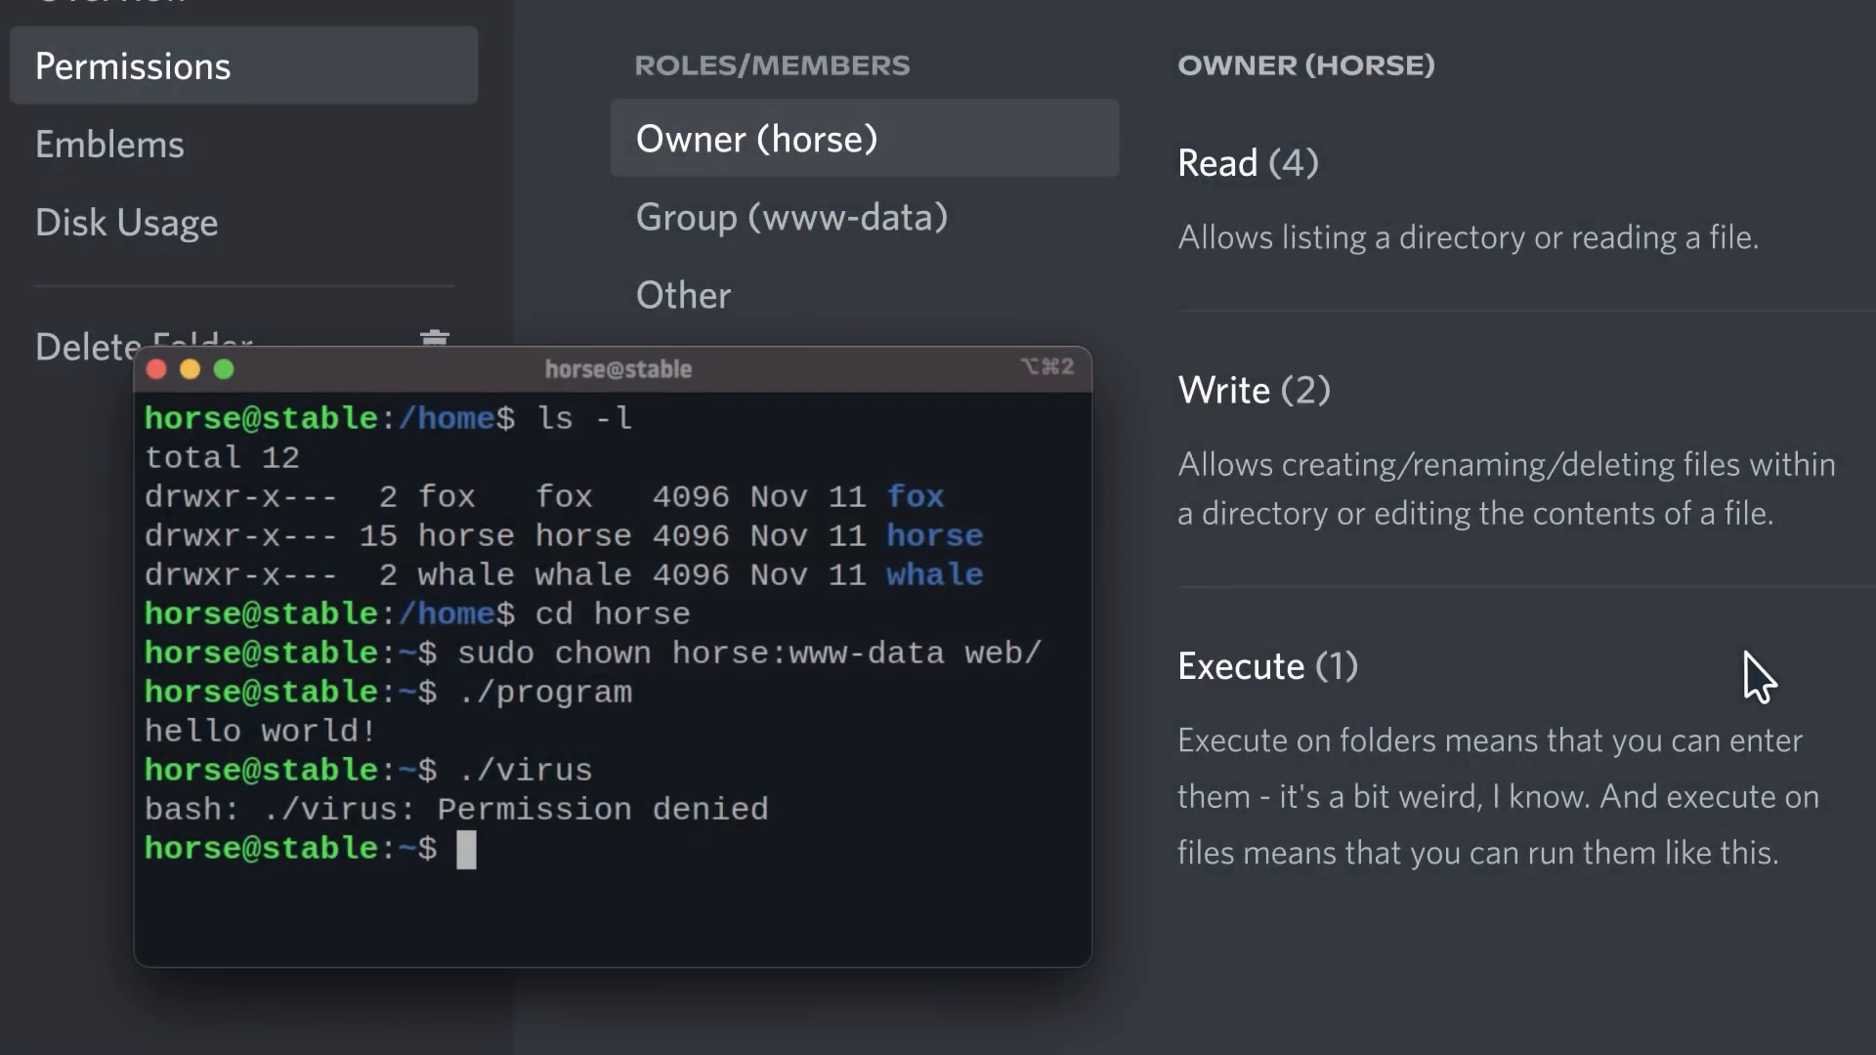
pyautogui.write('bash virus')
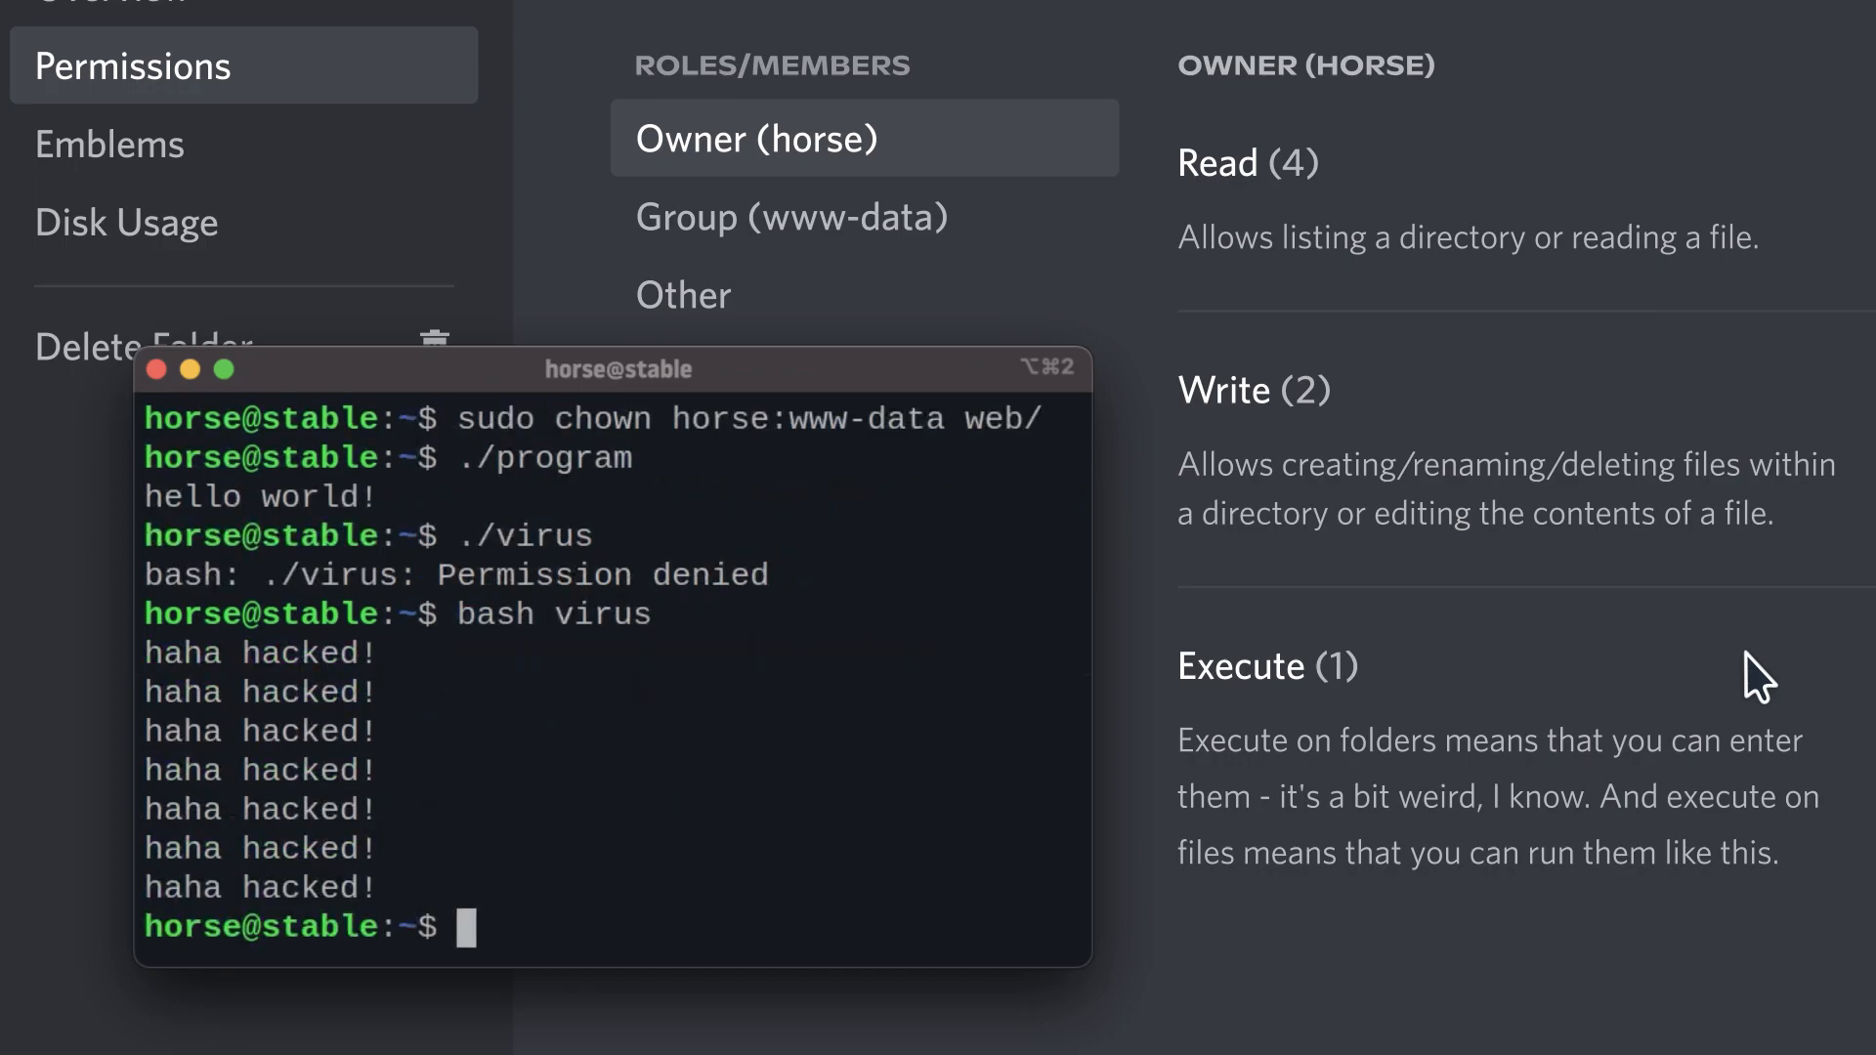
pyautogui.write('chmod -R 750 web/')
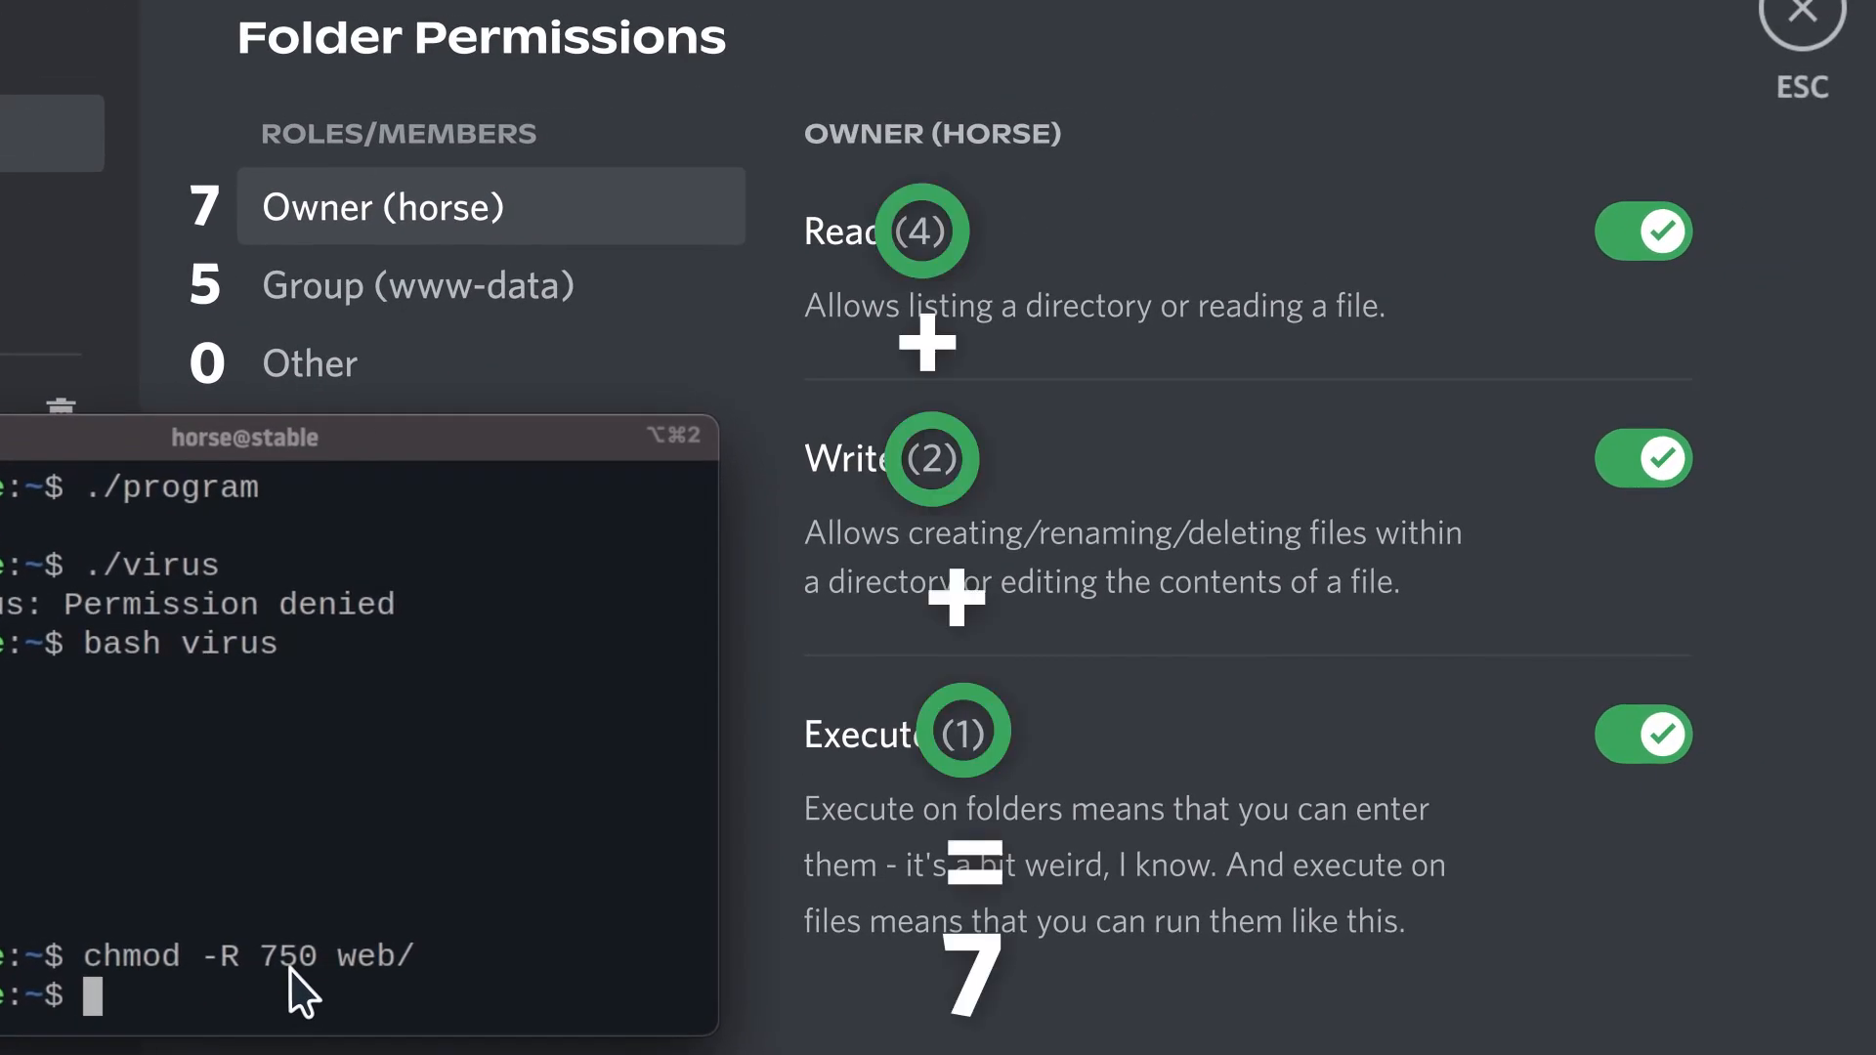
# - Select the terminal area while comparing chmod -R 750 web/ with the toggles
pyautogui.click(417, 284)
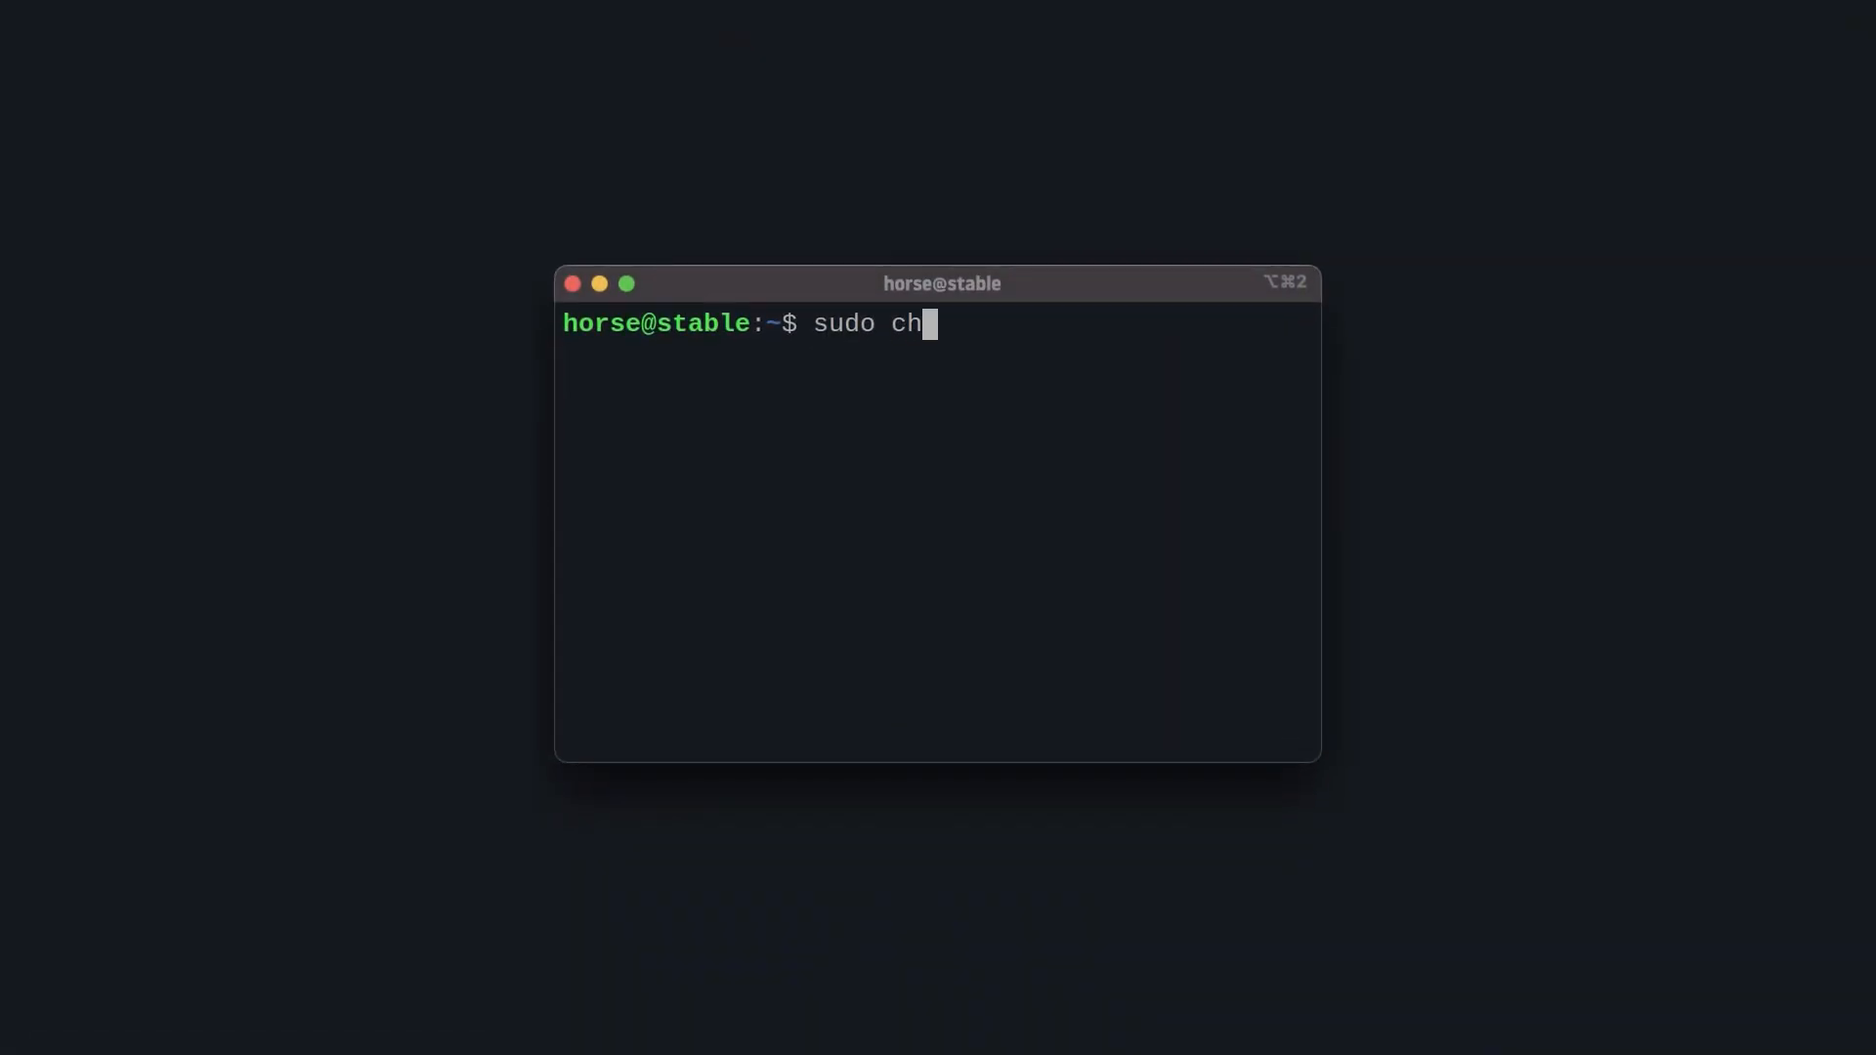
# - Run the recursive 777 chmod on / and open the Add User/Group list
pyautogui.write('mod -R 777 /')
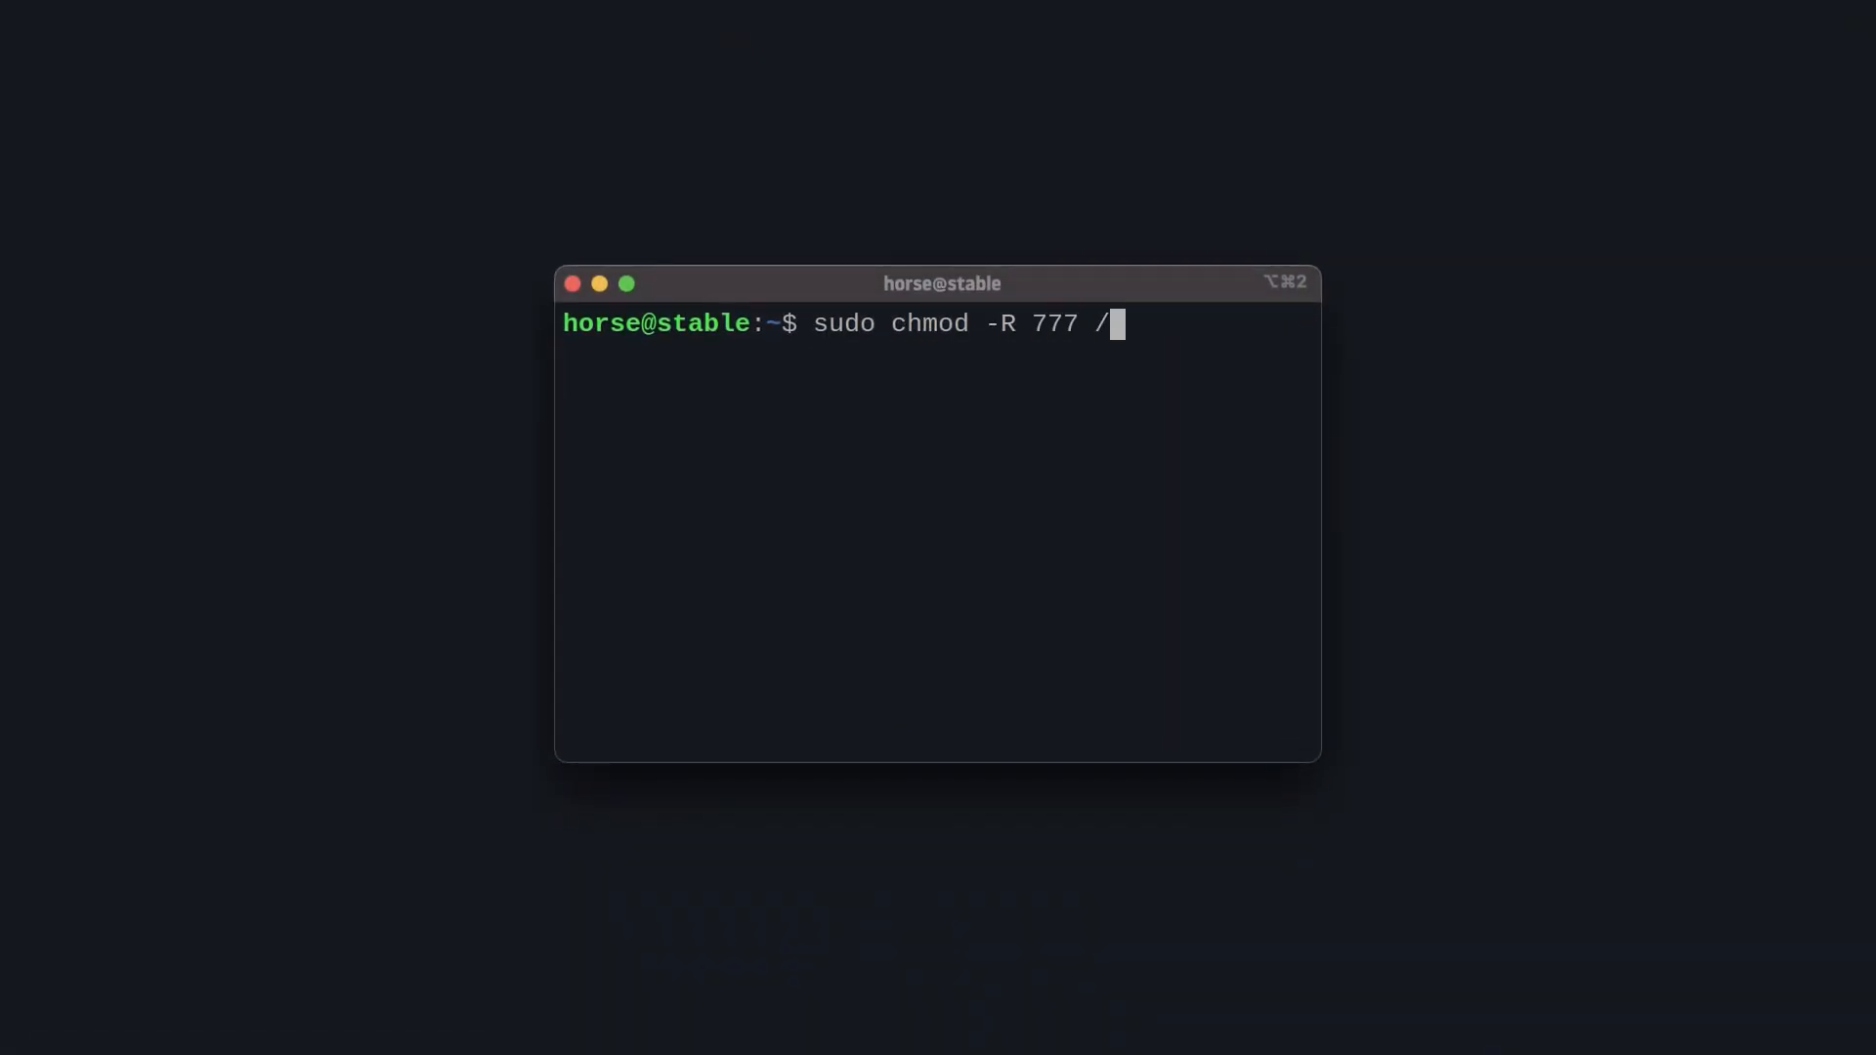
pyautogui.press('enter')
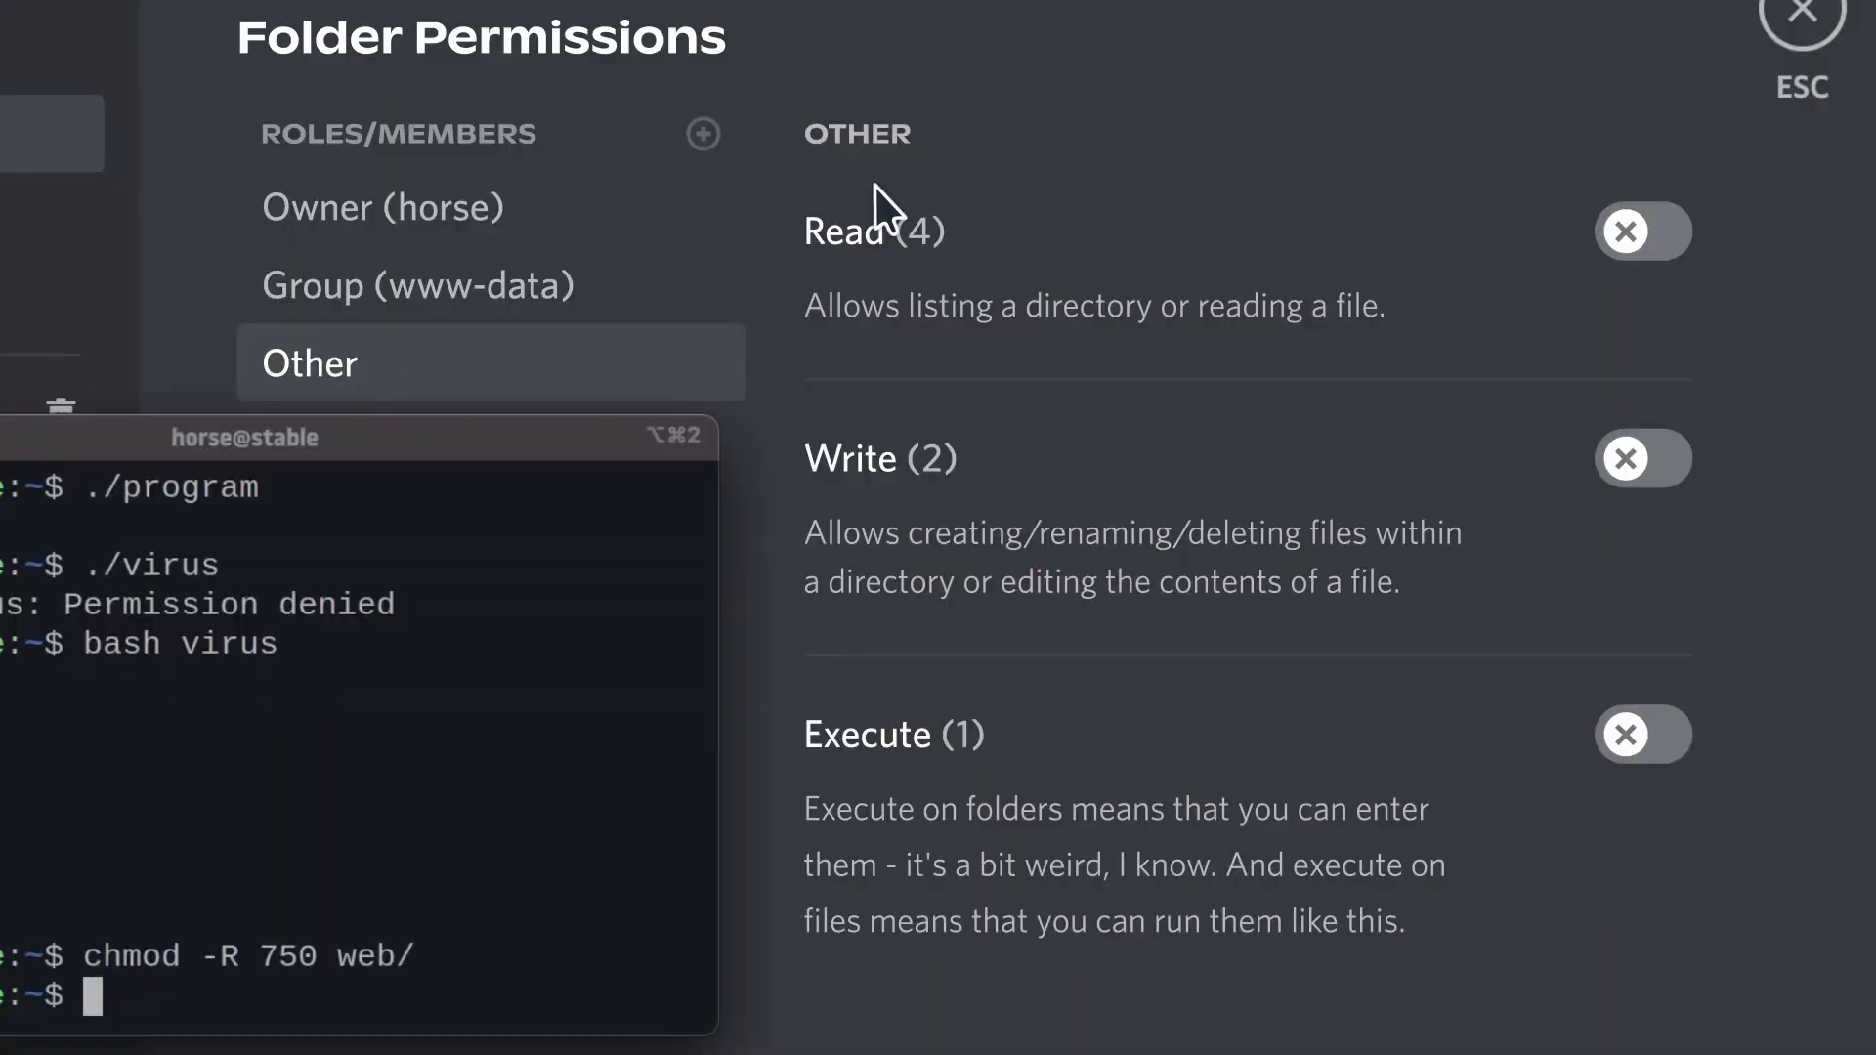
pyautogui.click(704, 134)
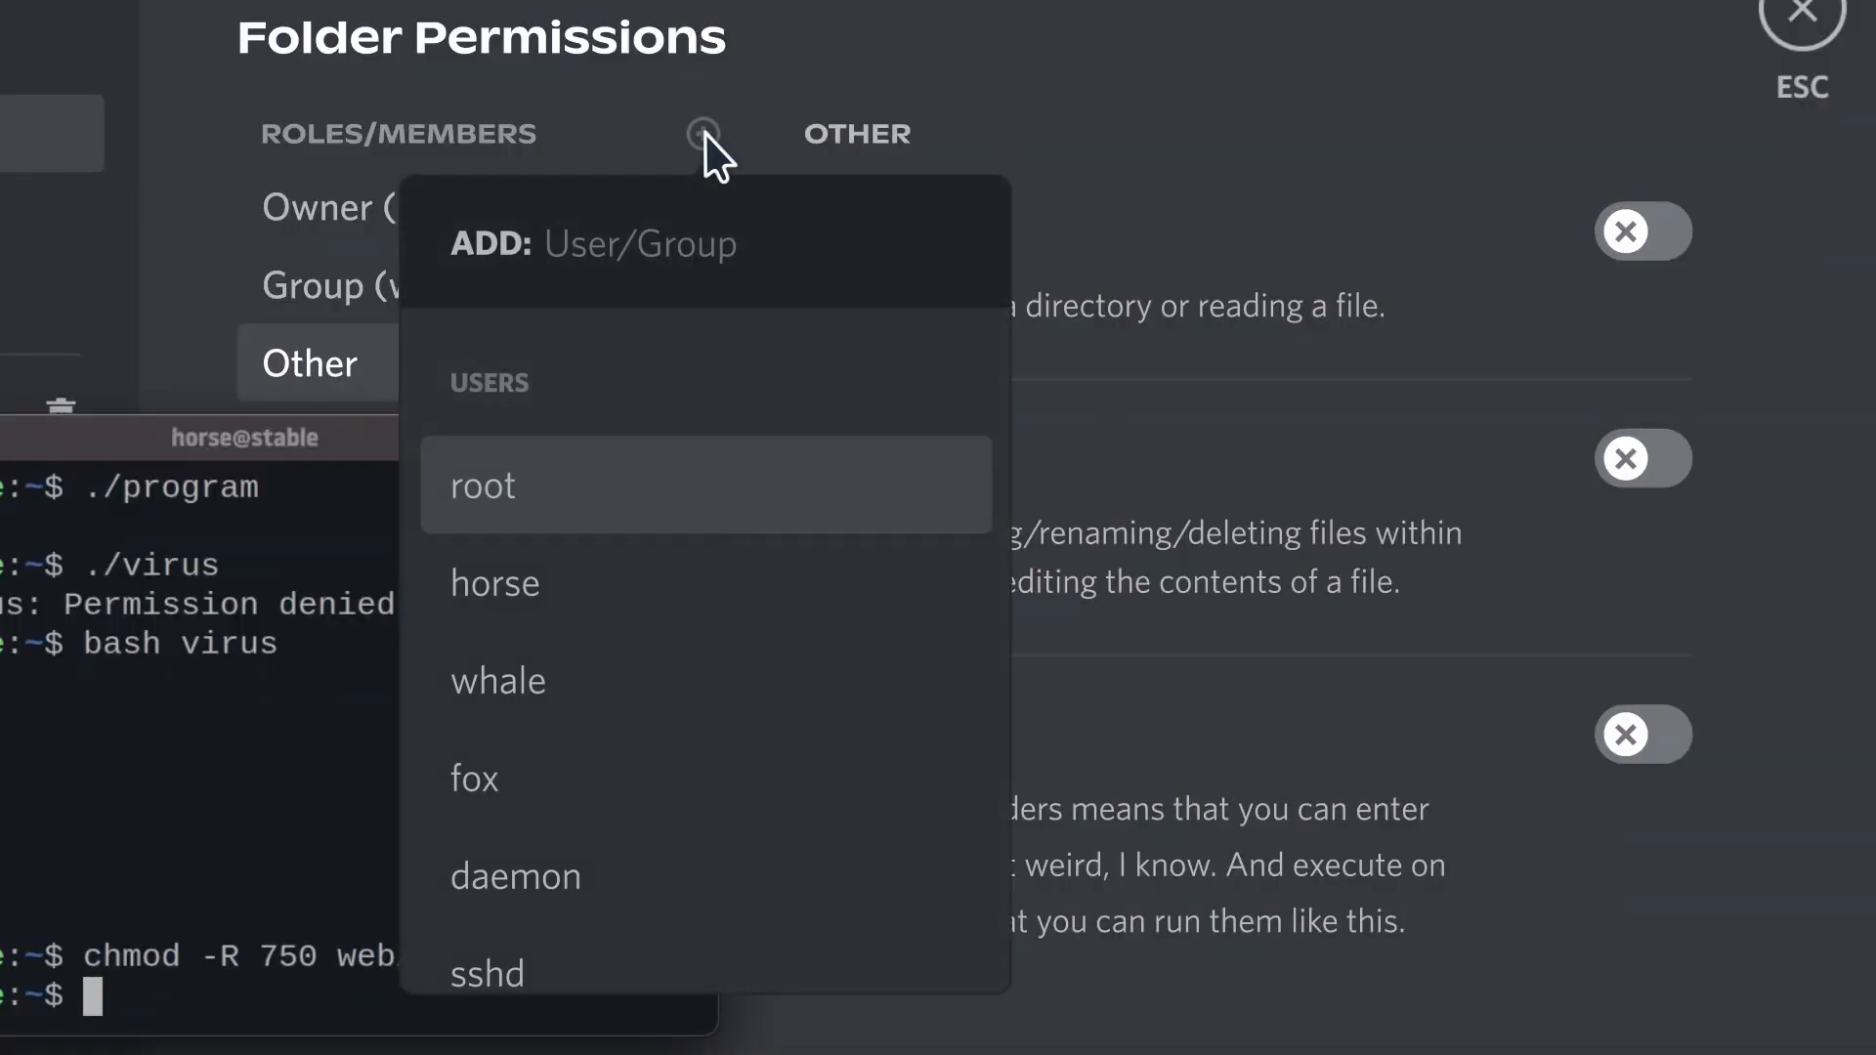